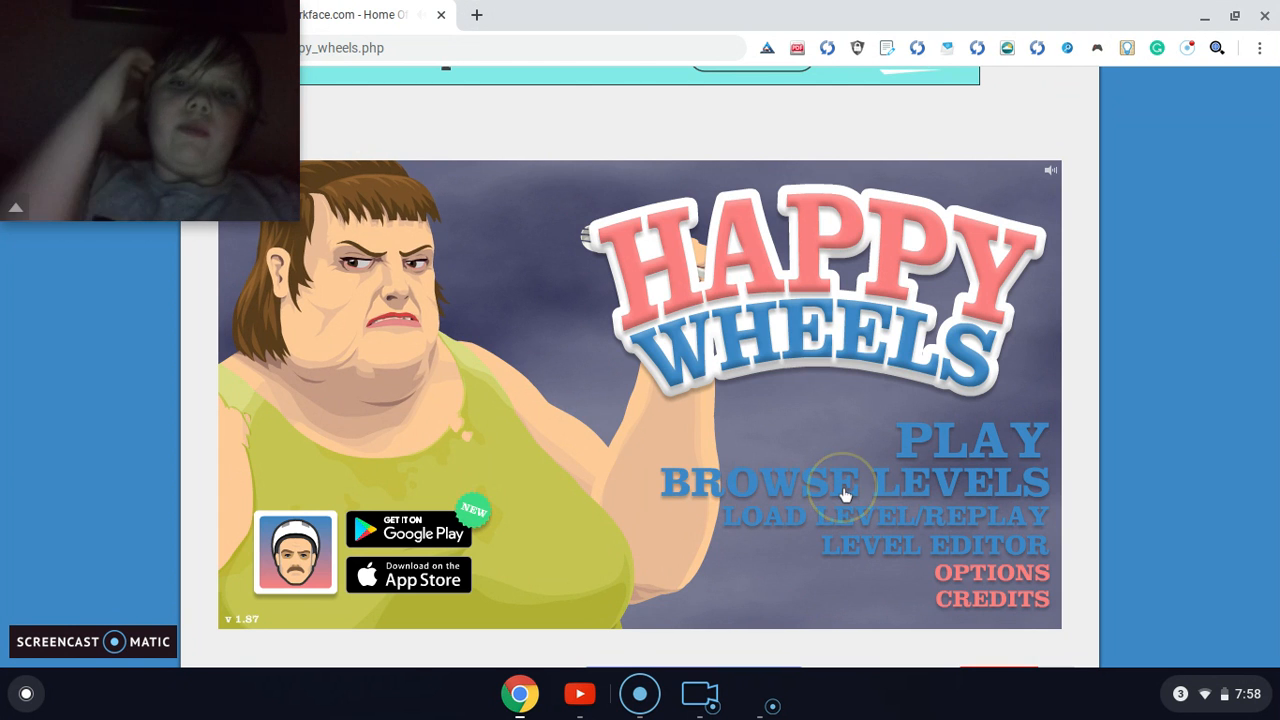
Browse the user-submitted levels and start 99.99% Impossible, reaching character selection.
left_click(848, 482)
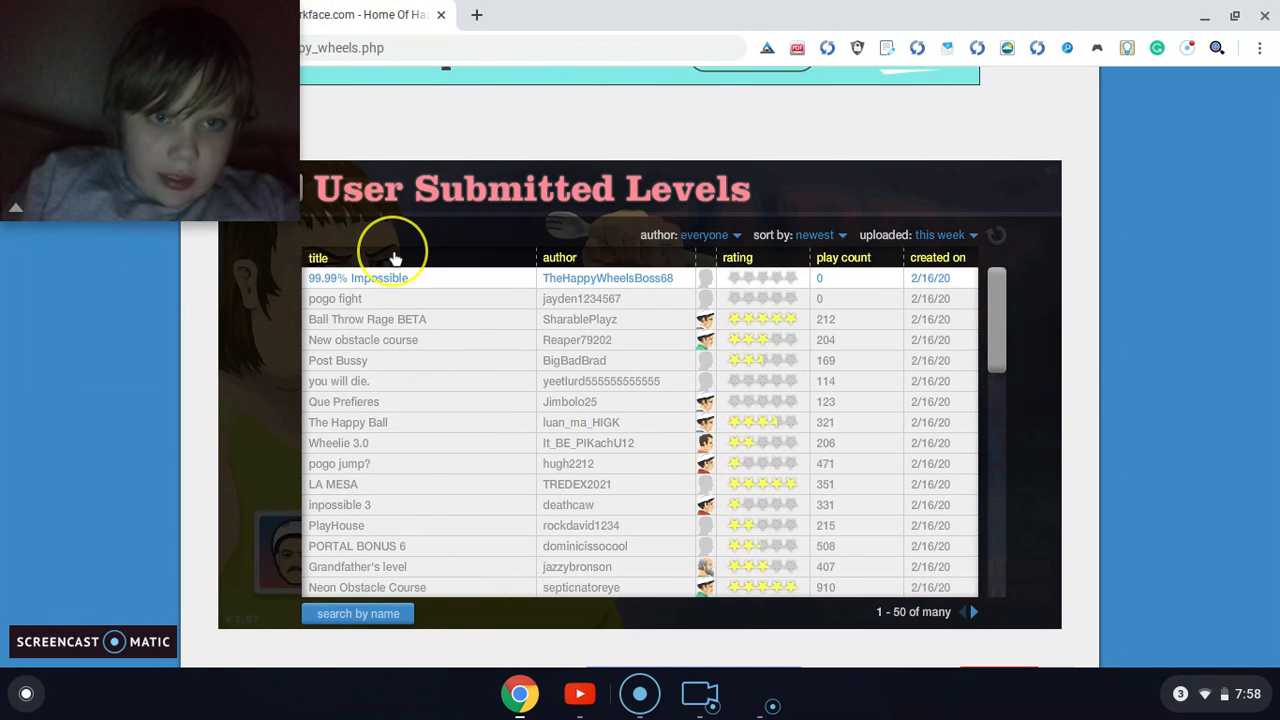
left_click(358, 278)
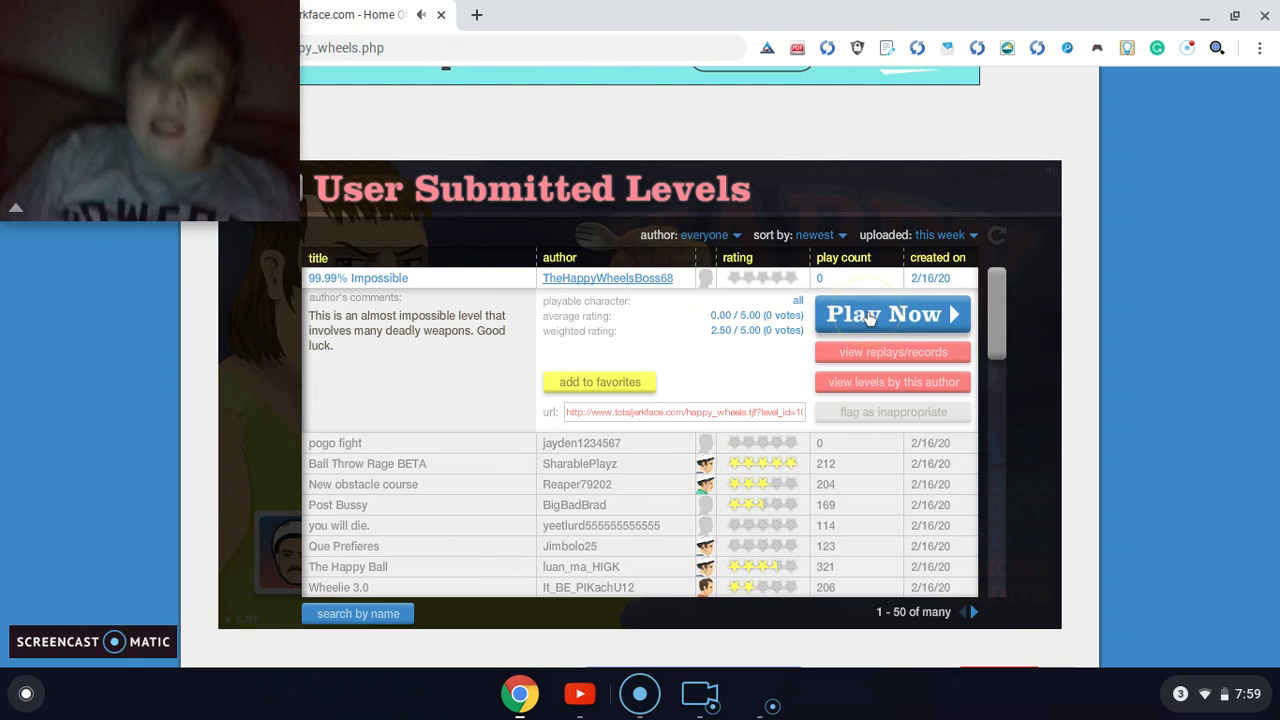
left_click(890, 314)
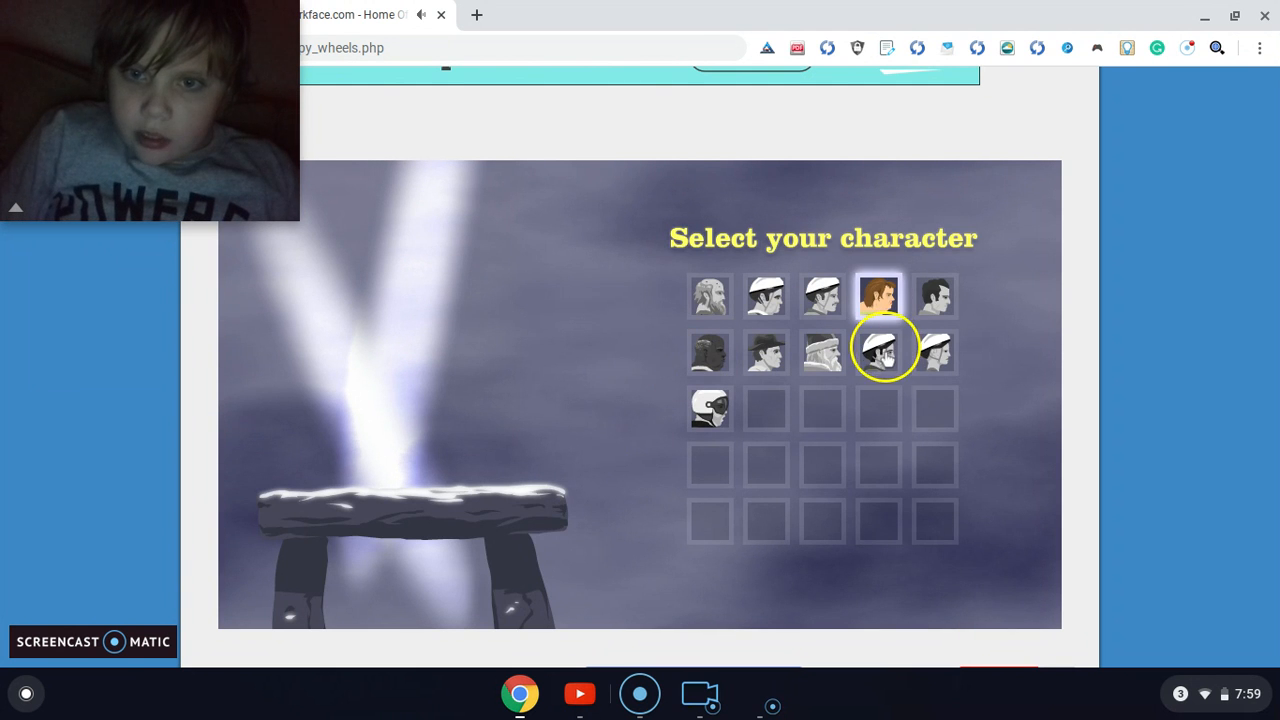
Choose a character, play 99.99% Impossible, then exit back to the levels list.
left_click(878, 348)
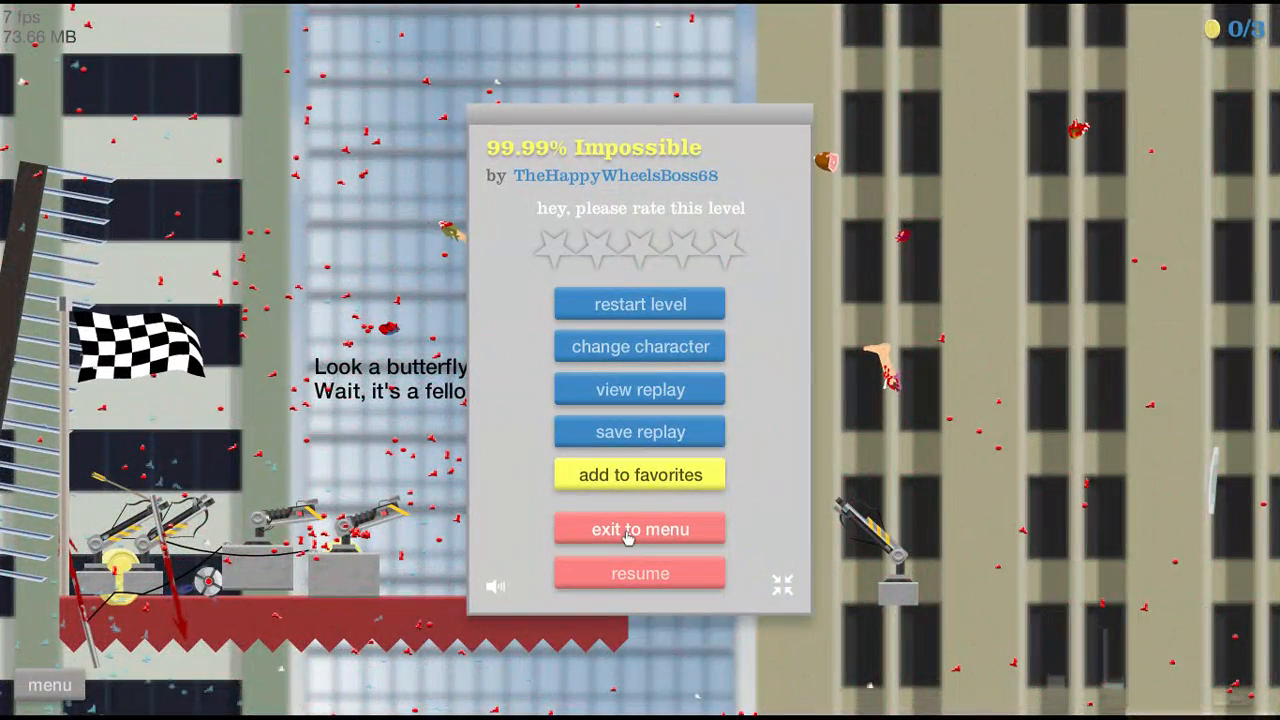
left_click(640, 528)
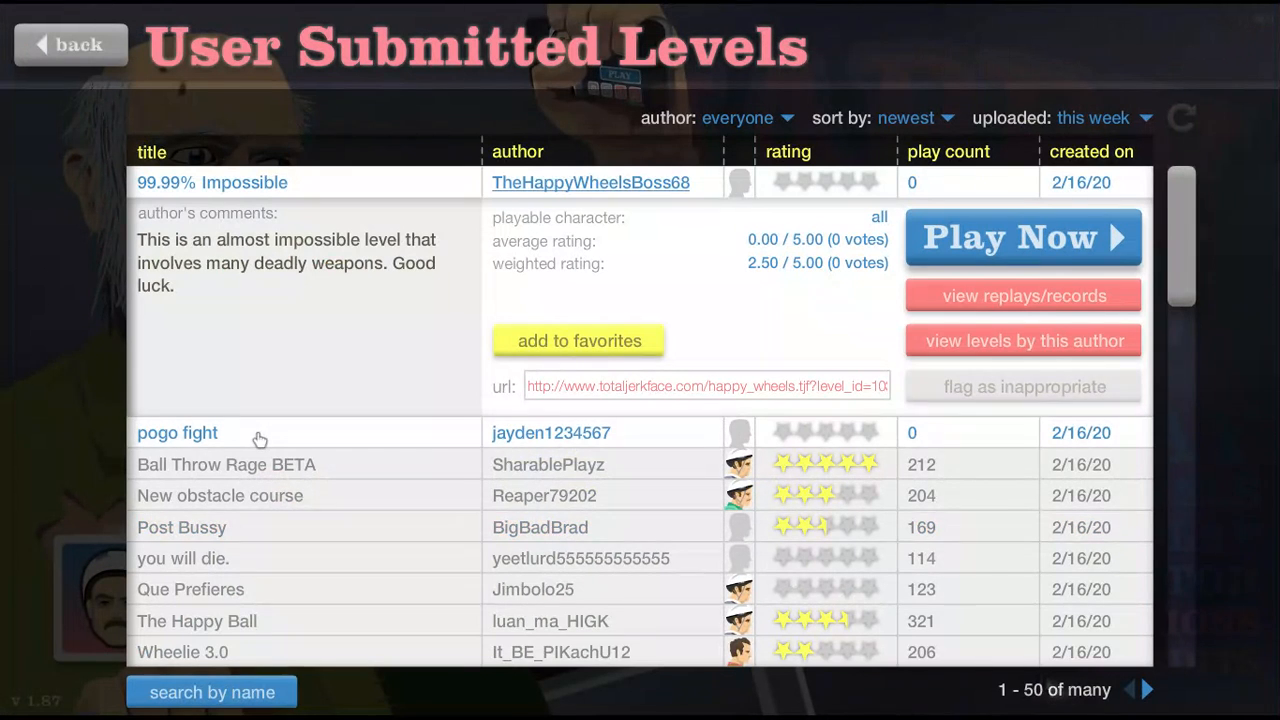
Select pogo fight by jayden1234567 in the list and start playing it.
left_click(176, 432)
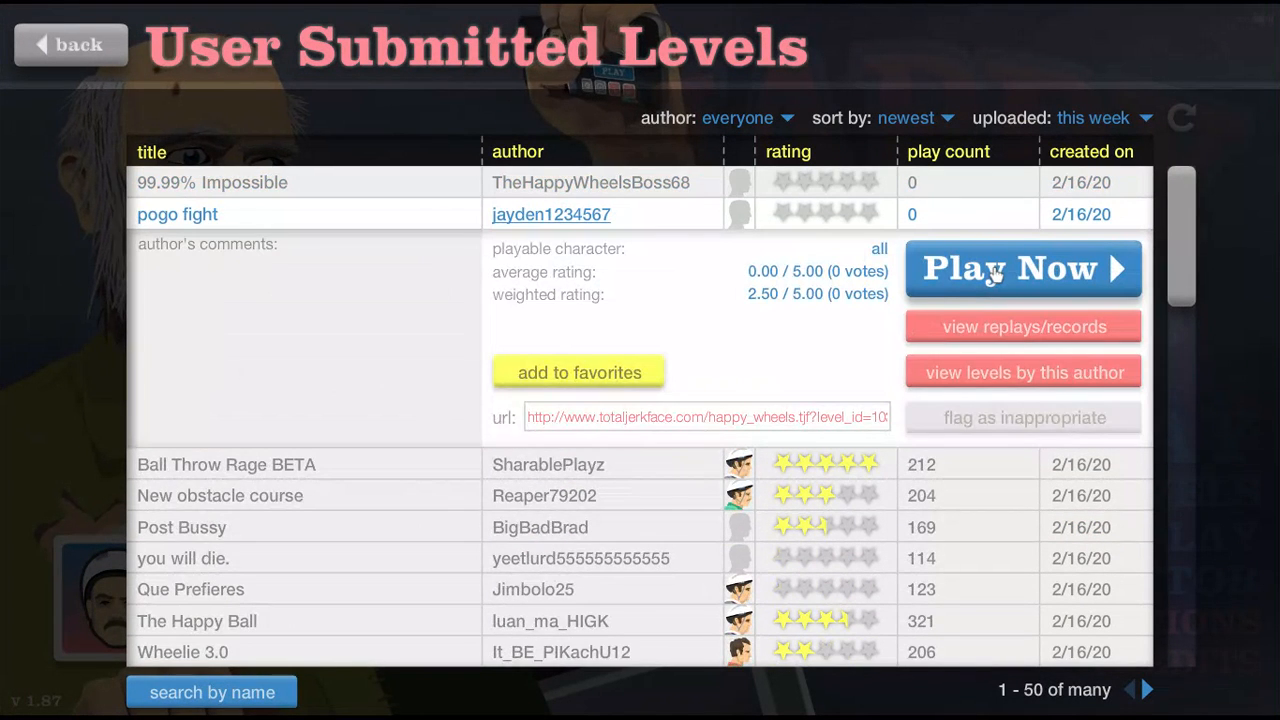
left_click(1022, 268)
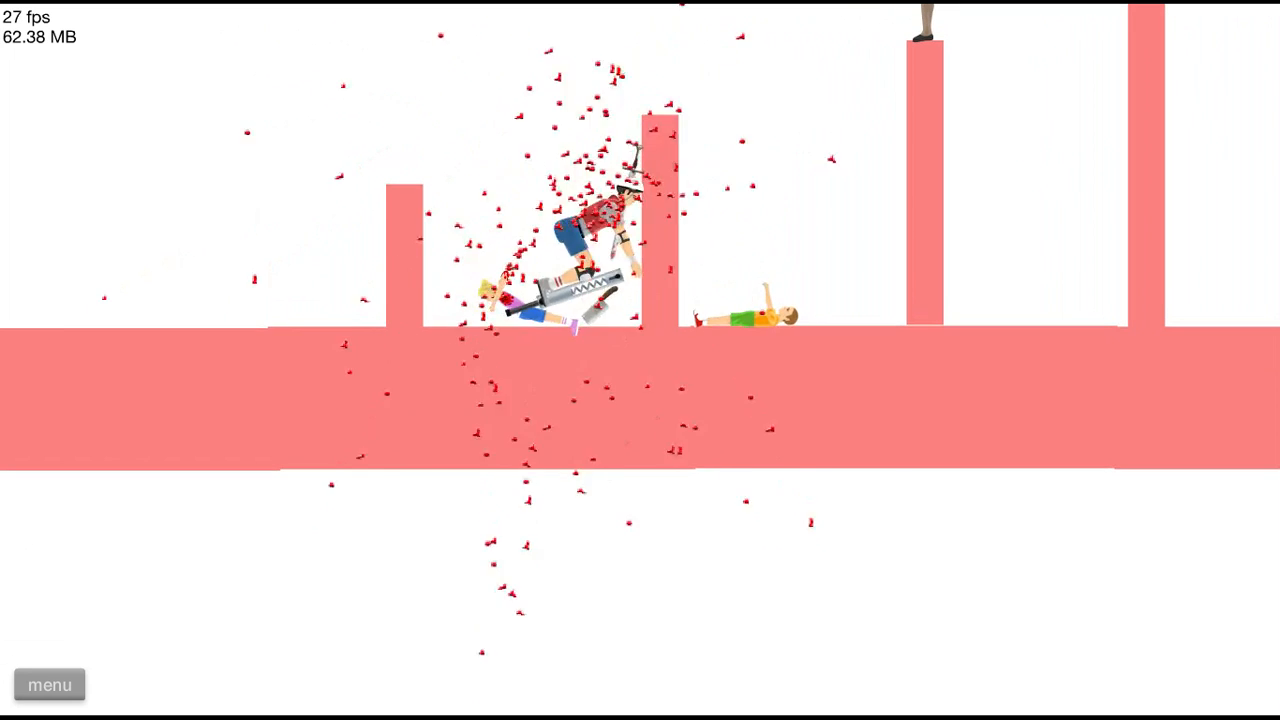
Pause and resume pogo fight, keep playing, then bring up the desktop window overview.
left_click(48, 684)
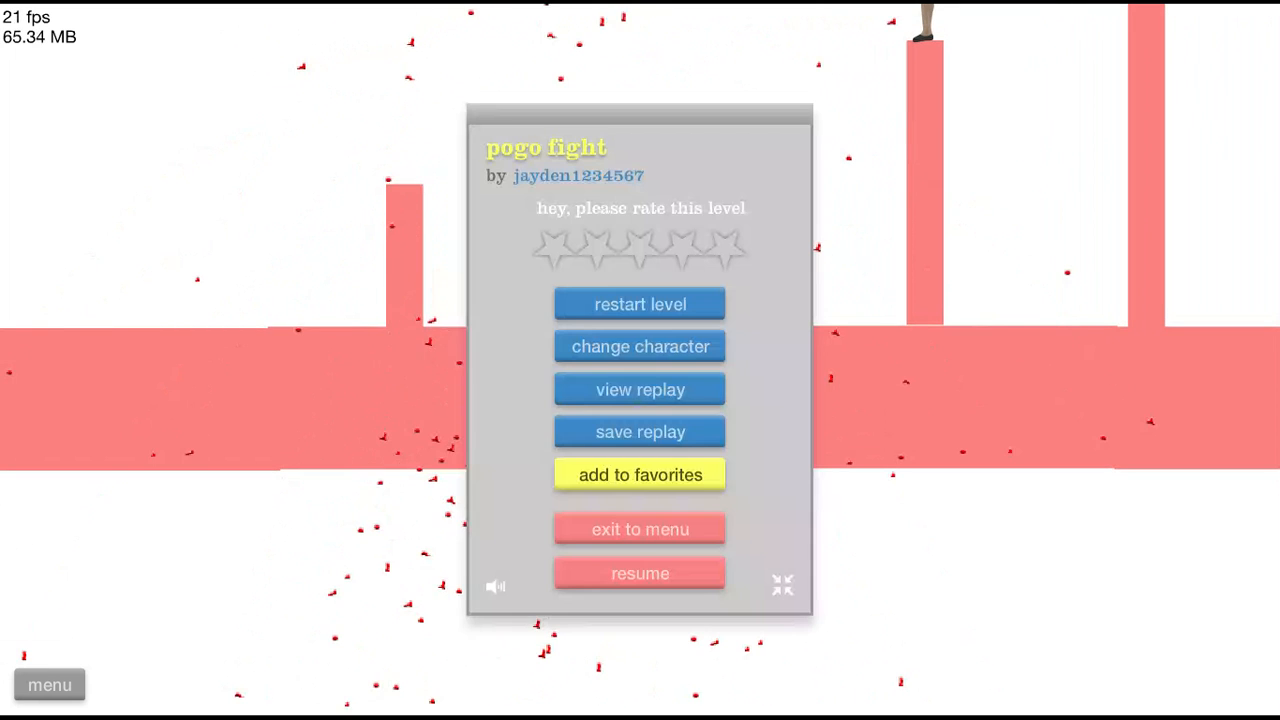
left_click(640, 572)
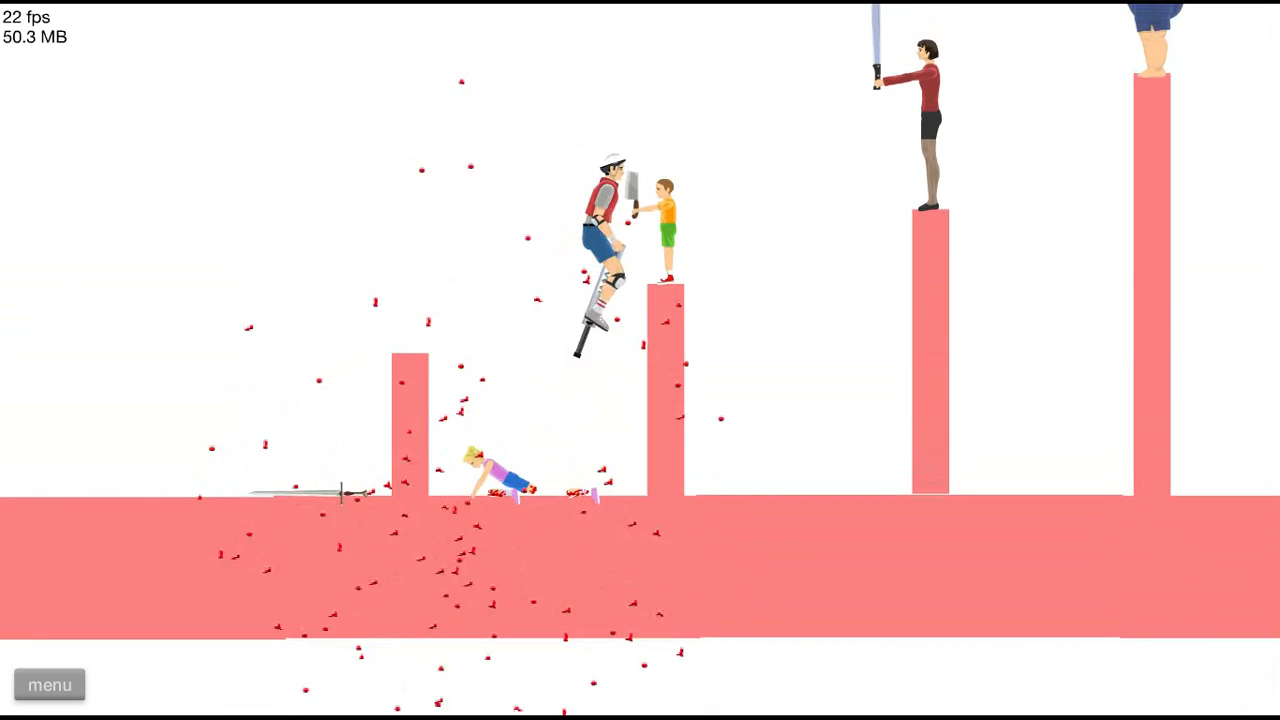
left_click(48, 684)
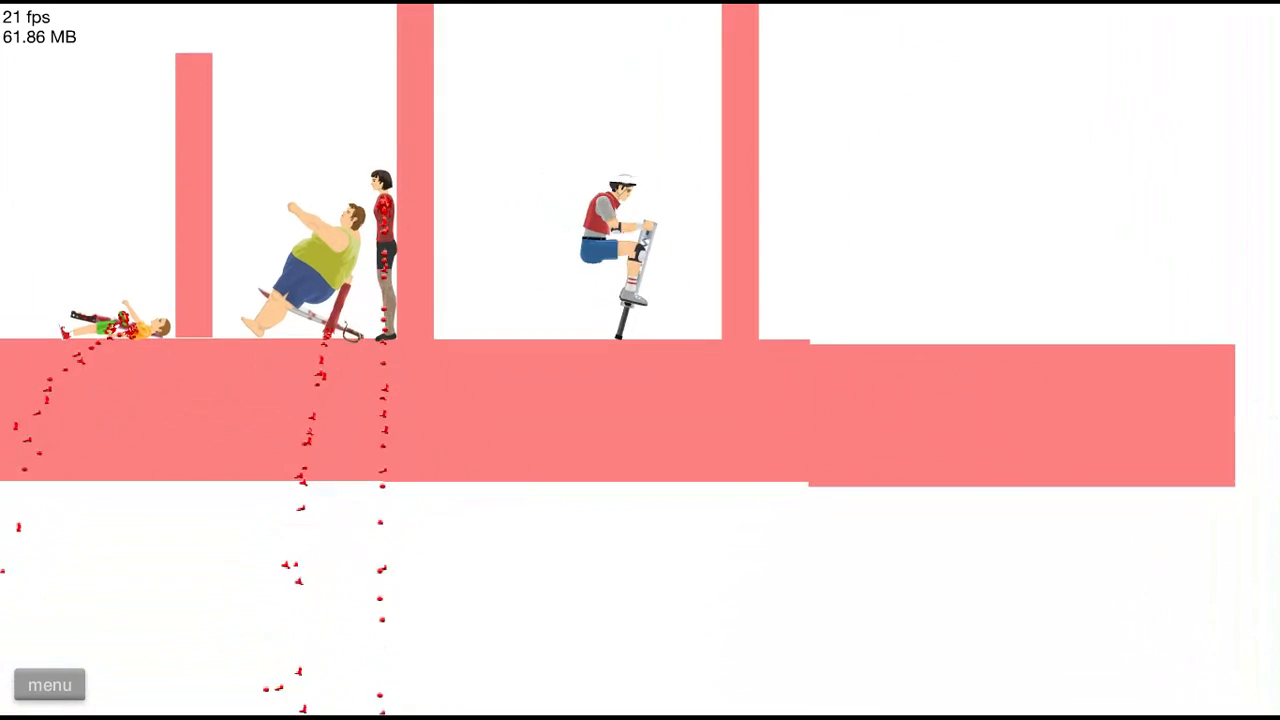
key("overview")
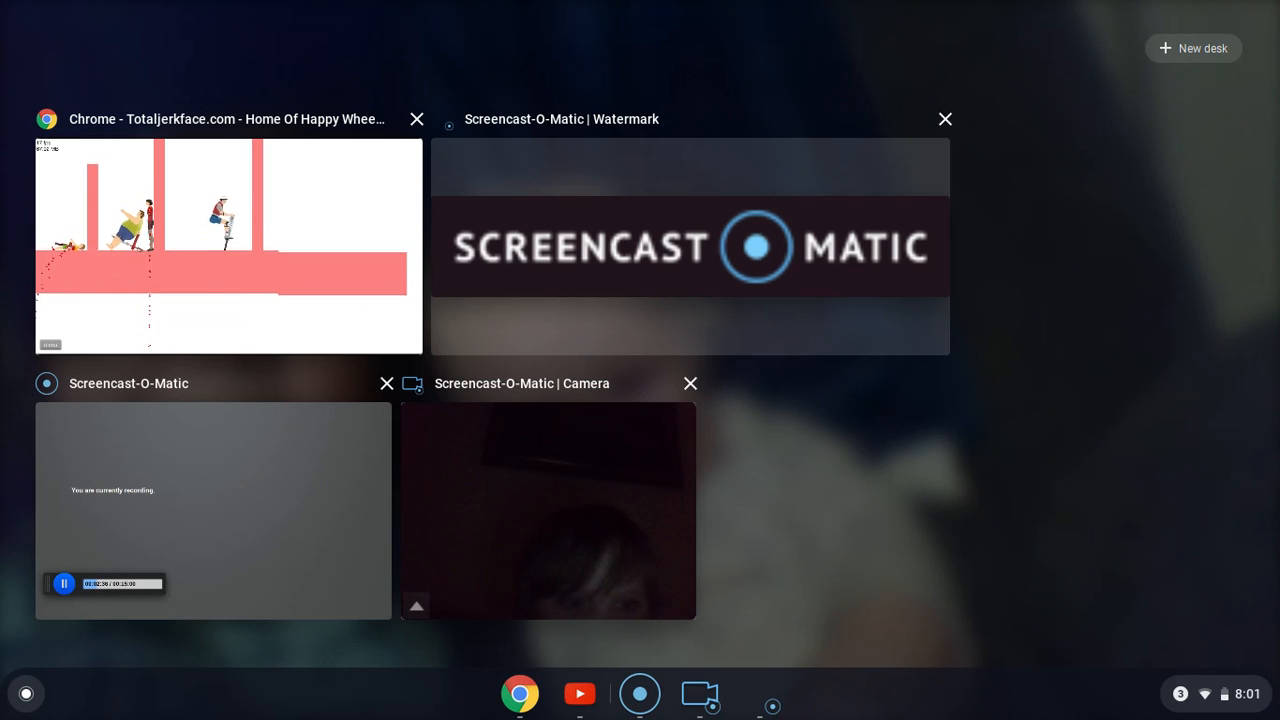
Return from the overview to the Chrome game window and continue pogo fight.
left_click(228, 246)
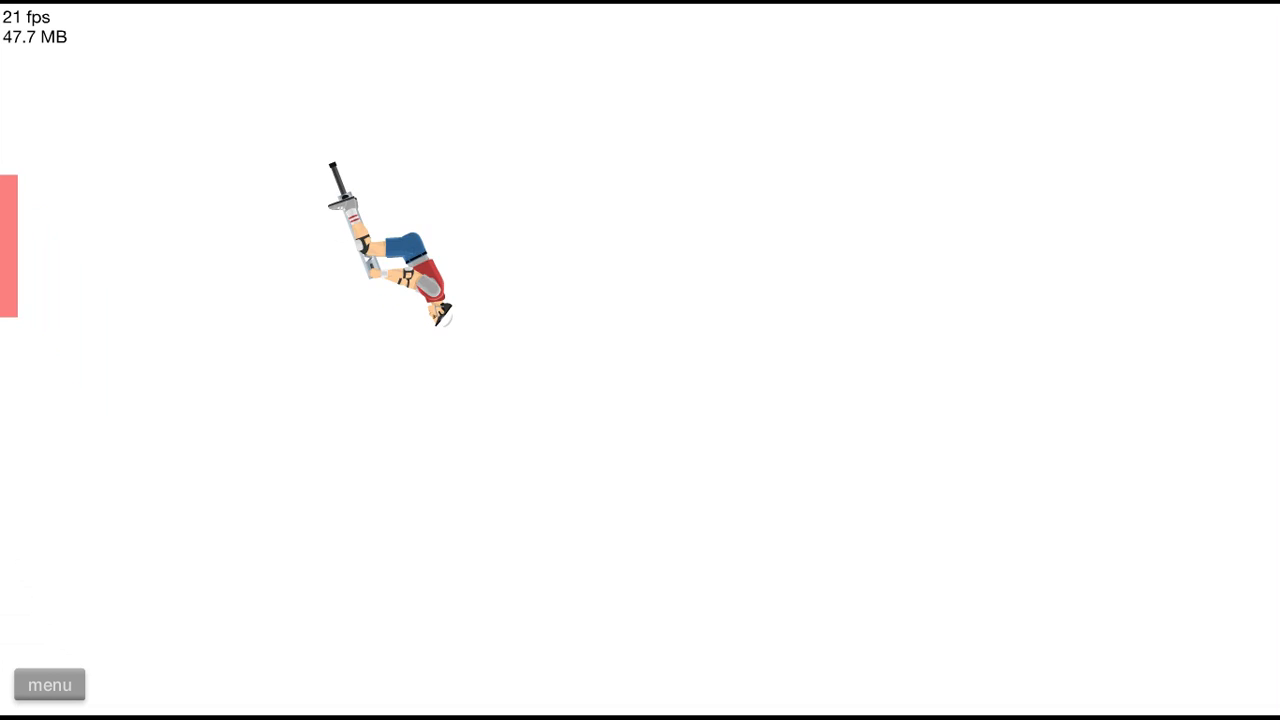
Exit pogo fight to the menu and open Ball Throw Rage BETA by SharablePlayz.
left_click(48, 684)
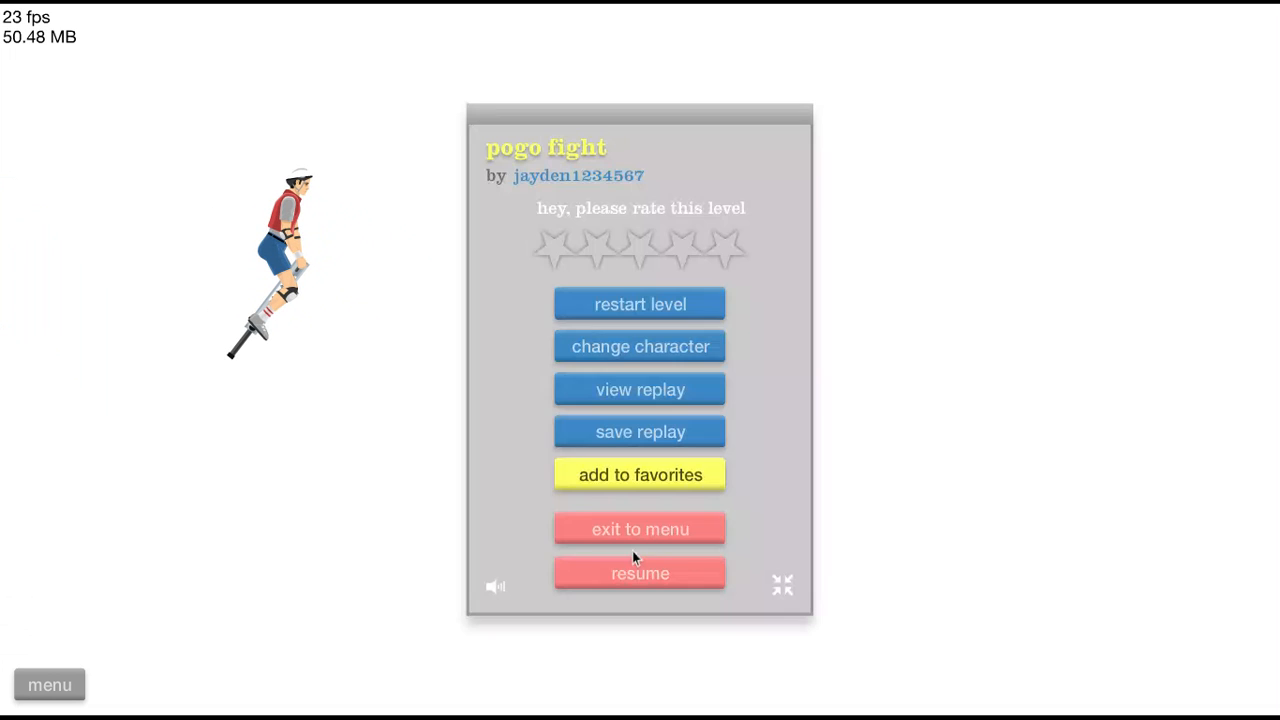
left_click(640, 528)
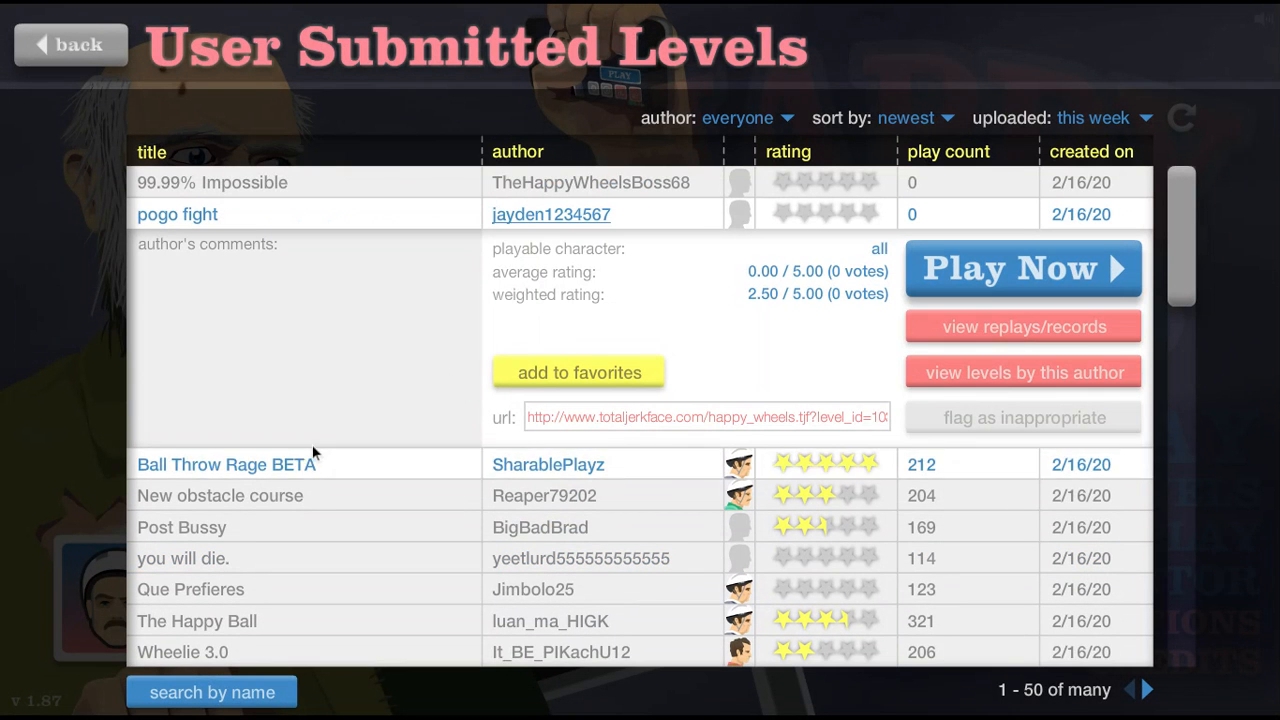
left_click(1022, 268)
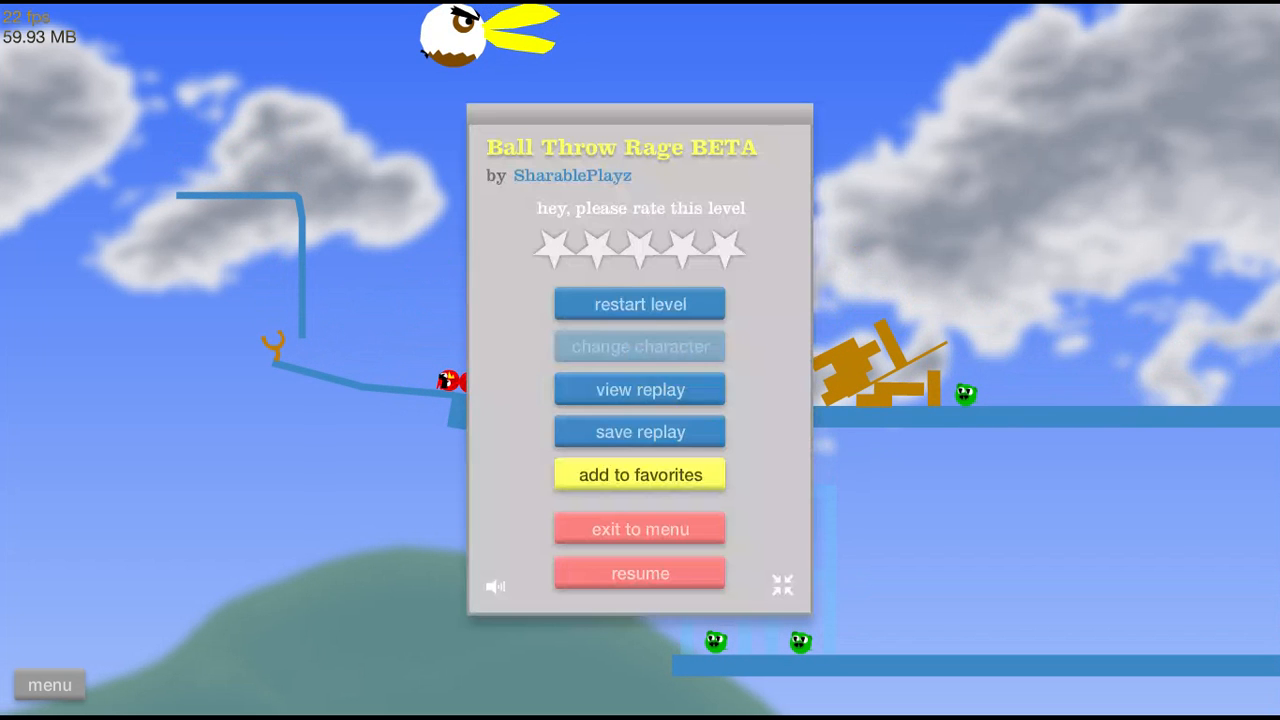
Play Ball Throw Rage BETA, exit it, and start Reaper79202's New obstacle course.
left_click(640, 572)
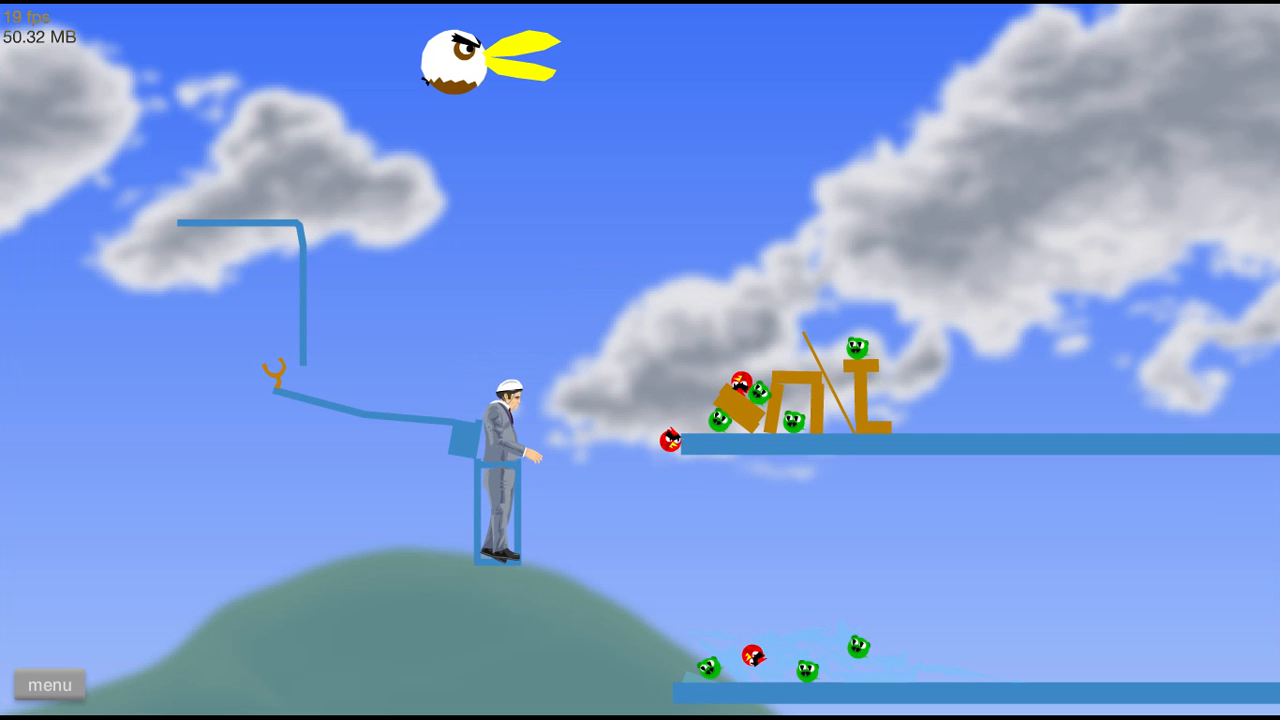
left_click(48, 684)
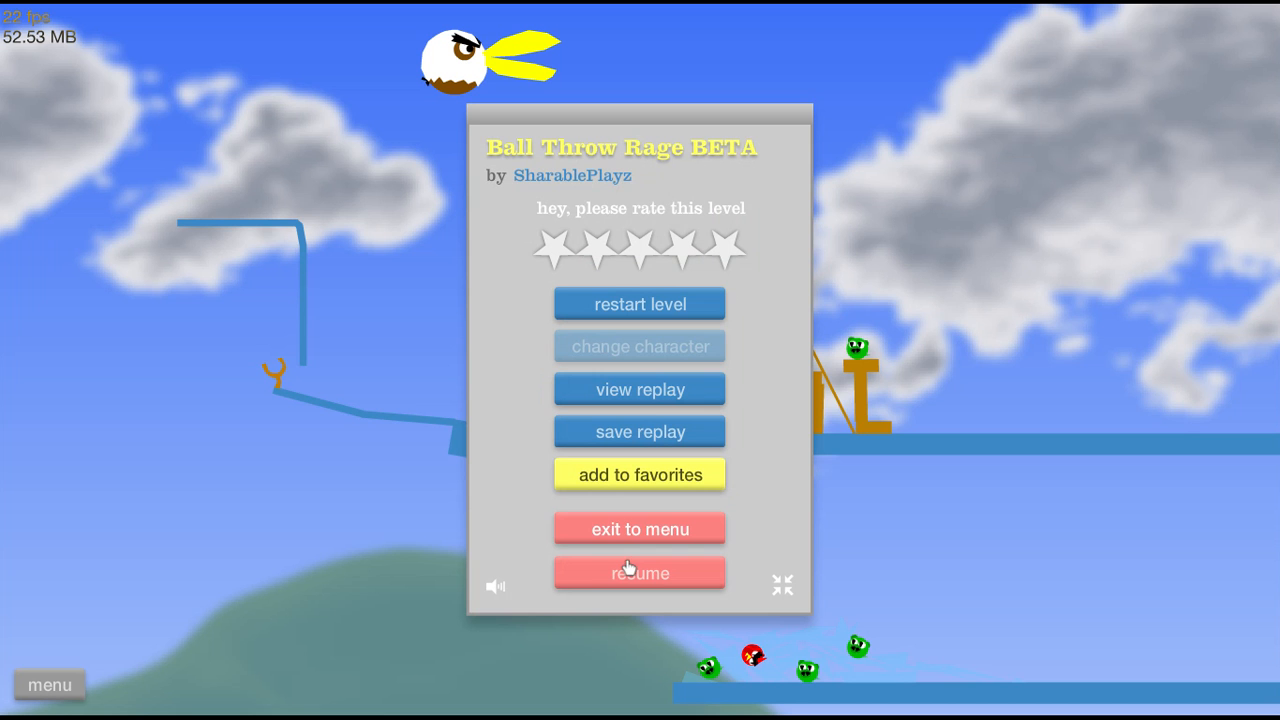
left_click(640, 528)
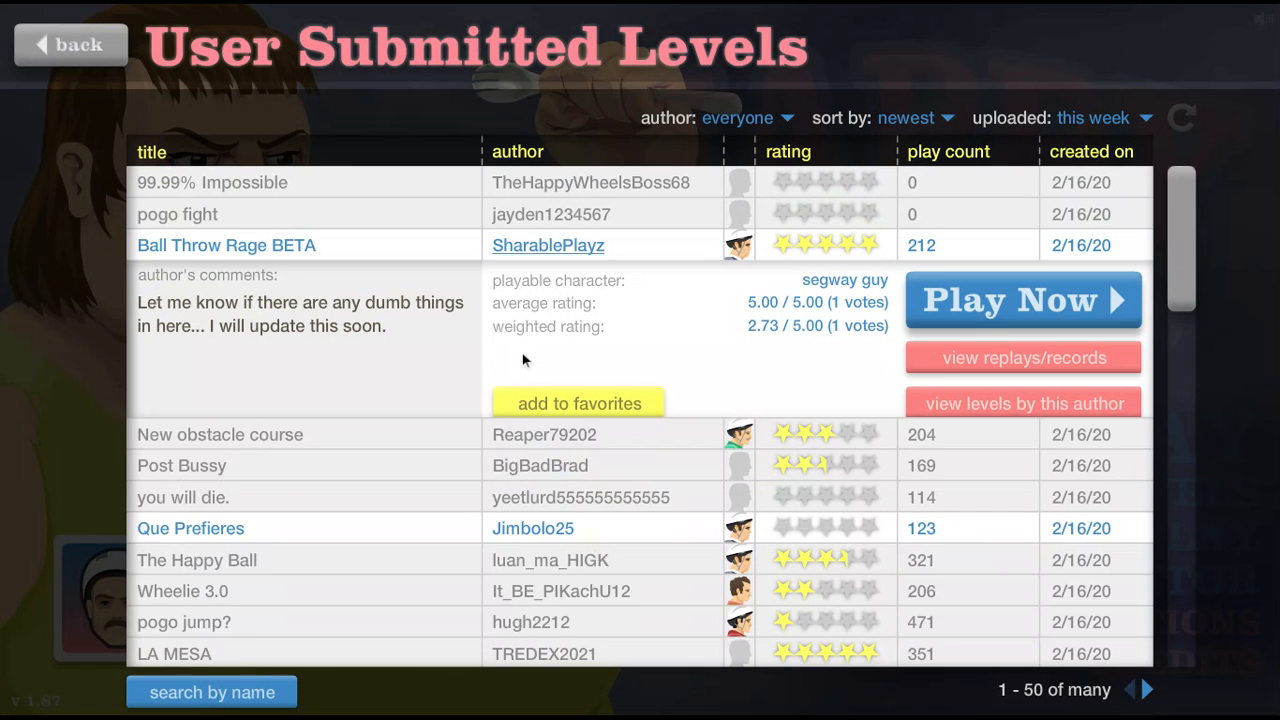
left_click(220, 434)
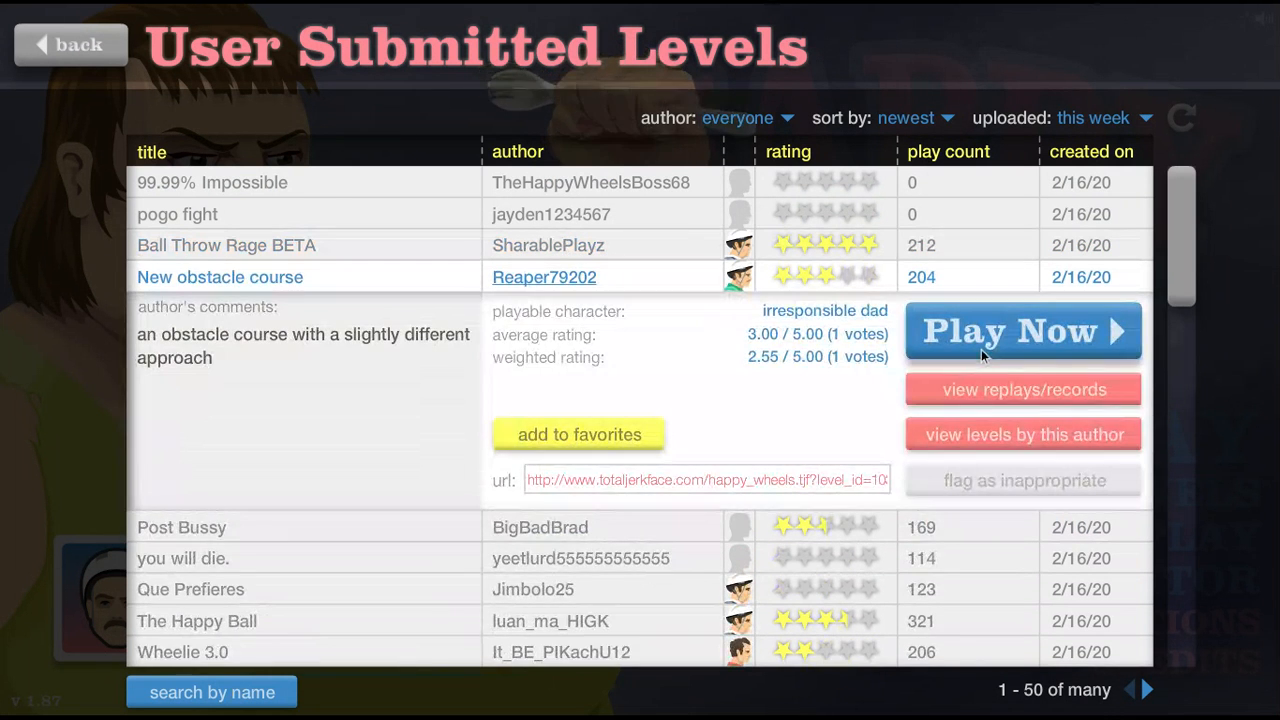
left_click(1022, 330)
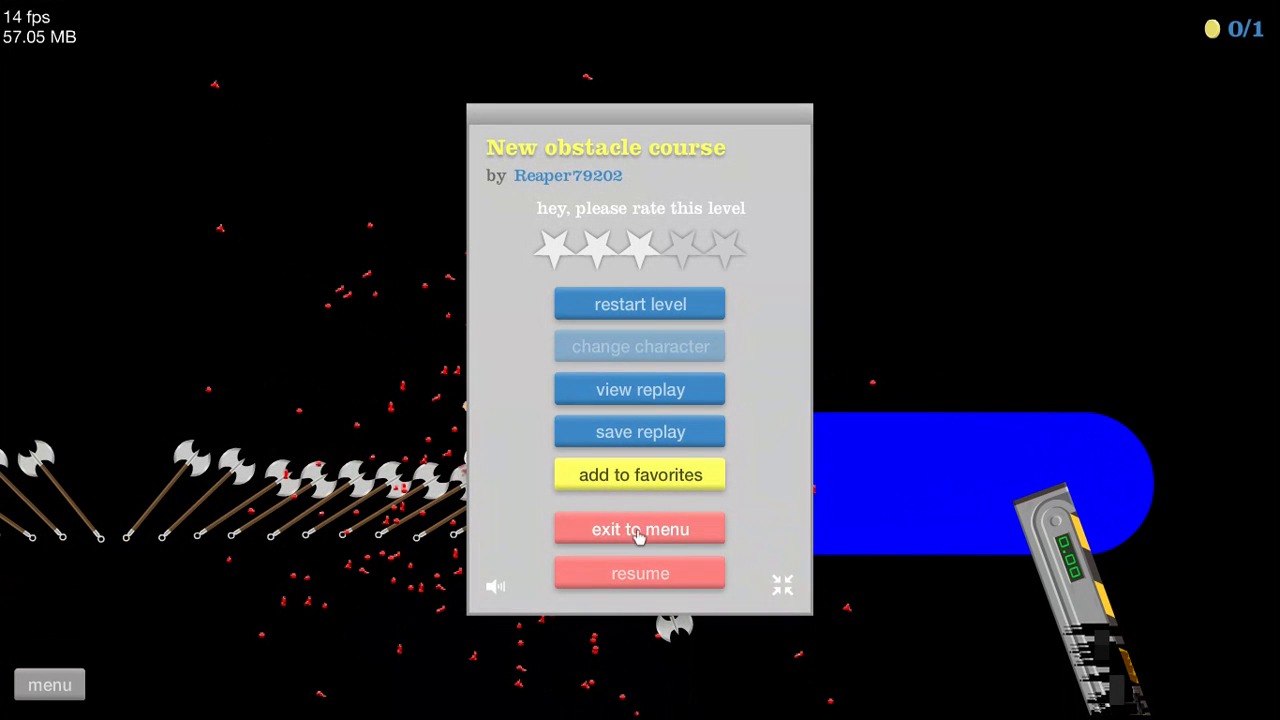
mouse_move(300, 400)
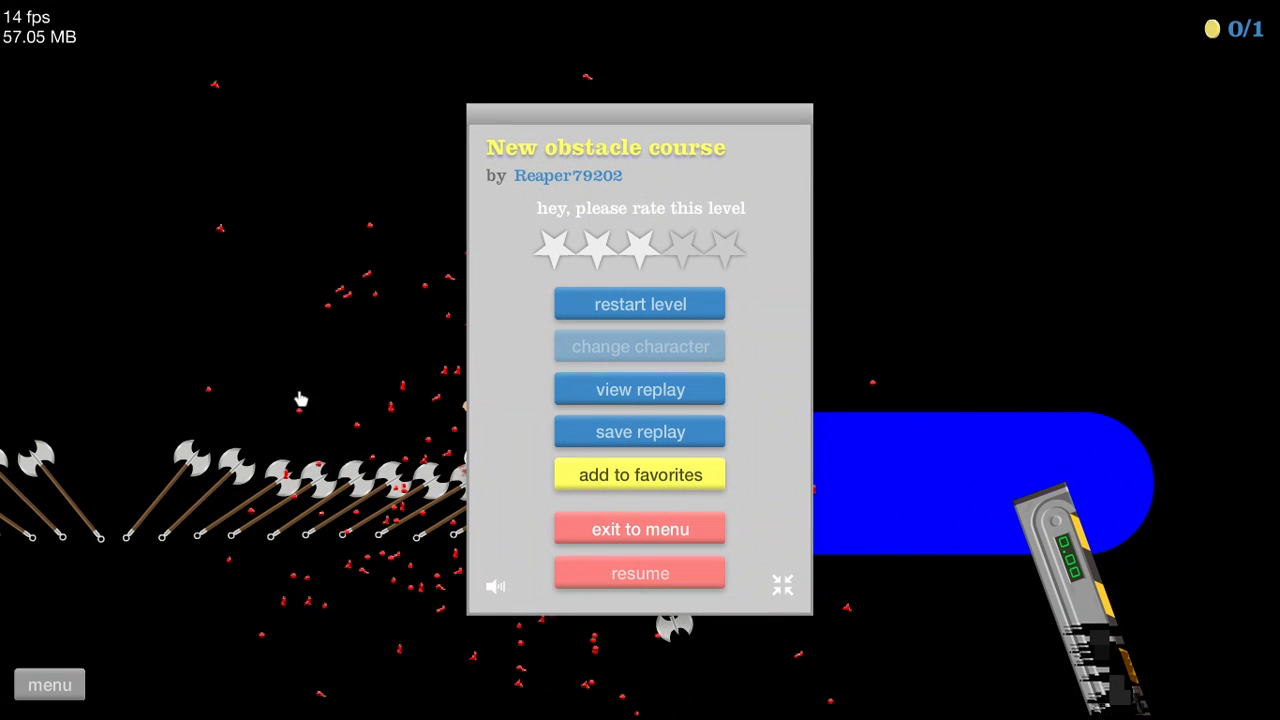
Exit New obstacle course and open BigBadBrad's Post Bussy to character selection.
left_click(640, 528)
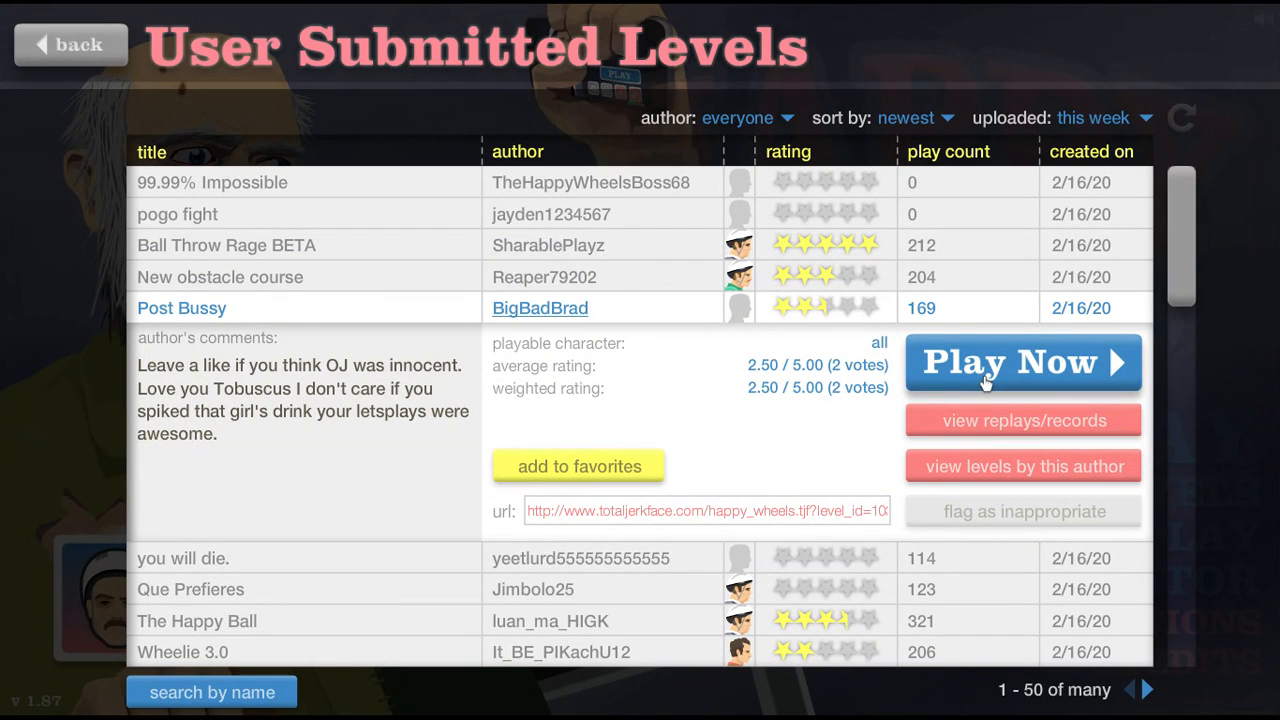
left_click(1022, 362)
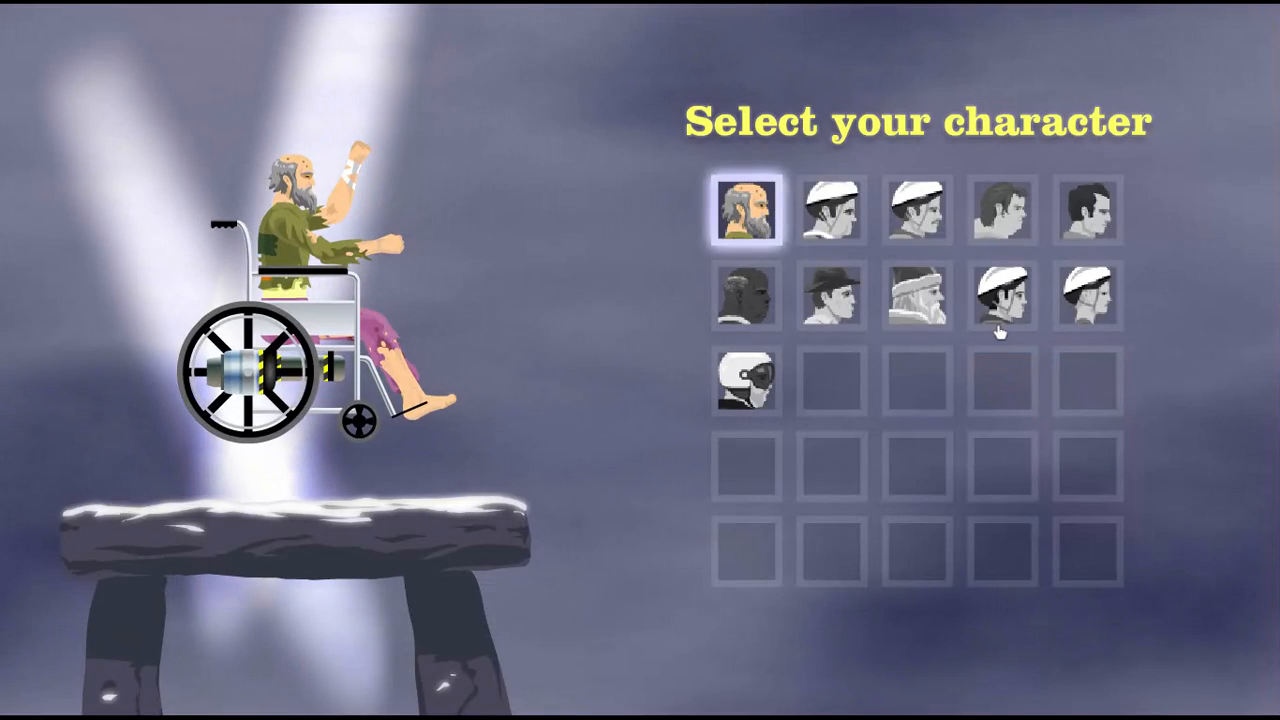
Pick a character, play Post Bussy, then exit back to the levels list.
left_click(996, 300)
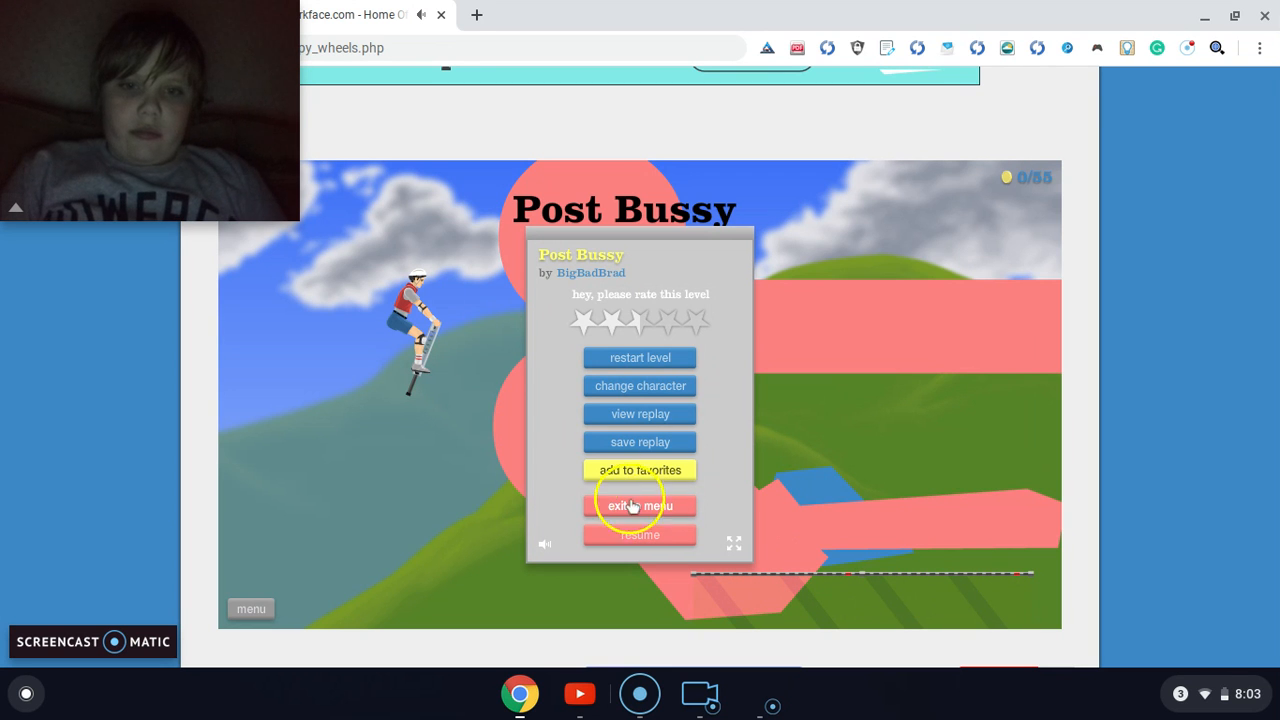
mouse_move(628, 512)
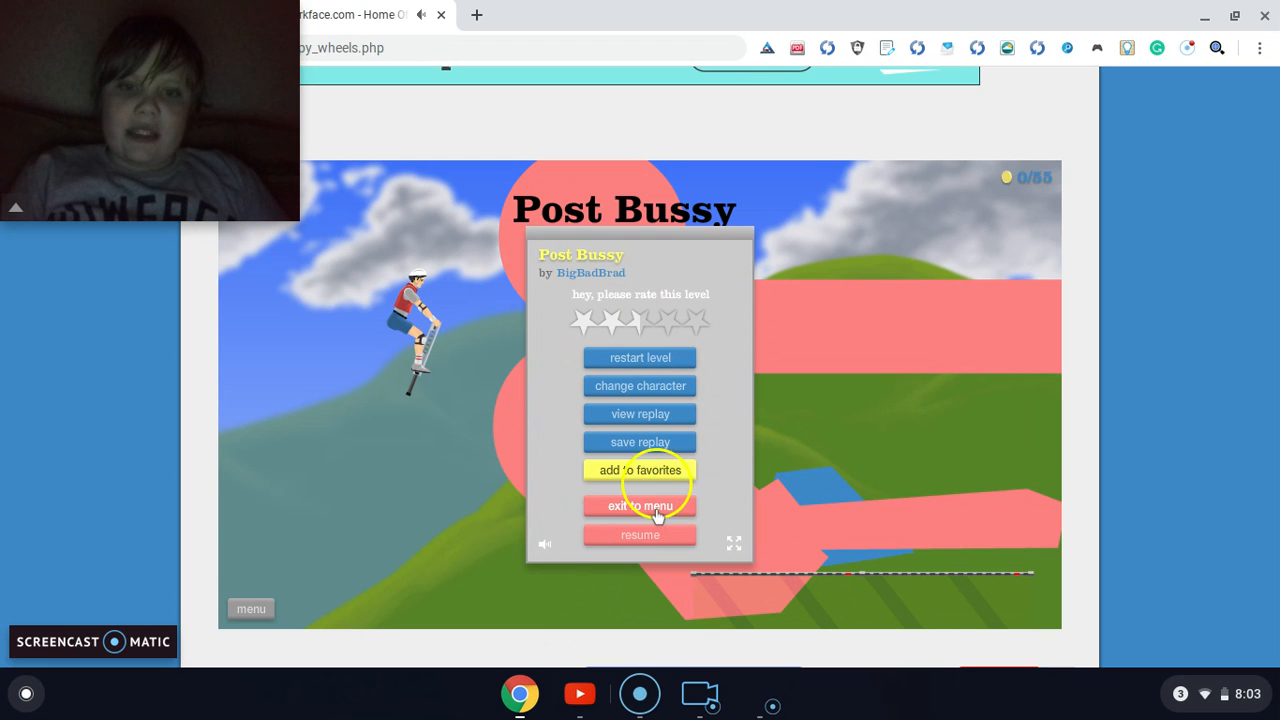
mouse_move(616, 452)
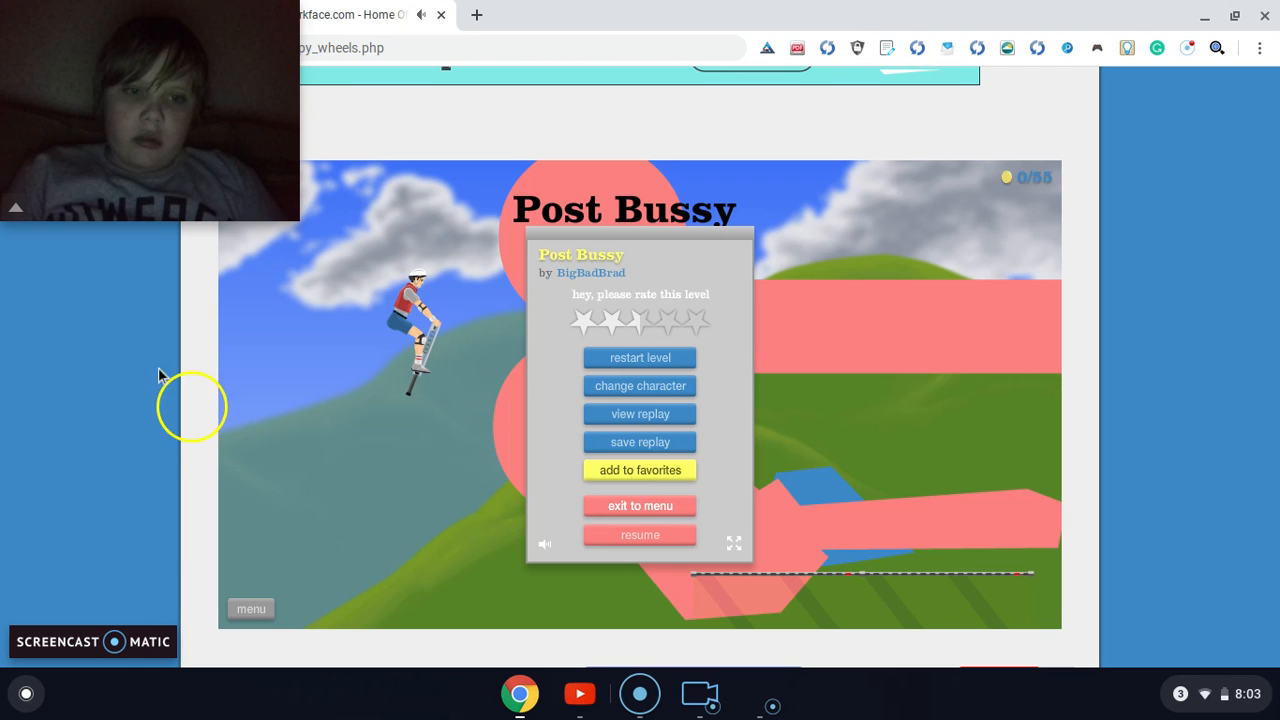
left_click(640, 504)
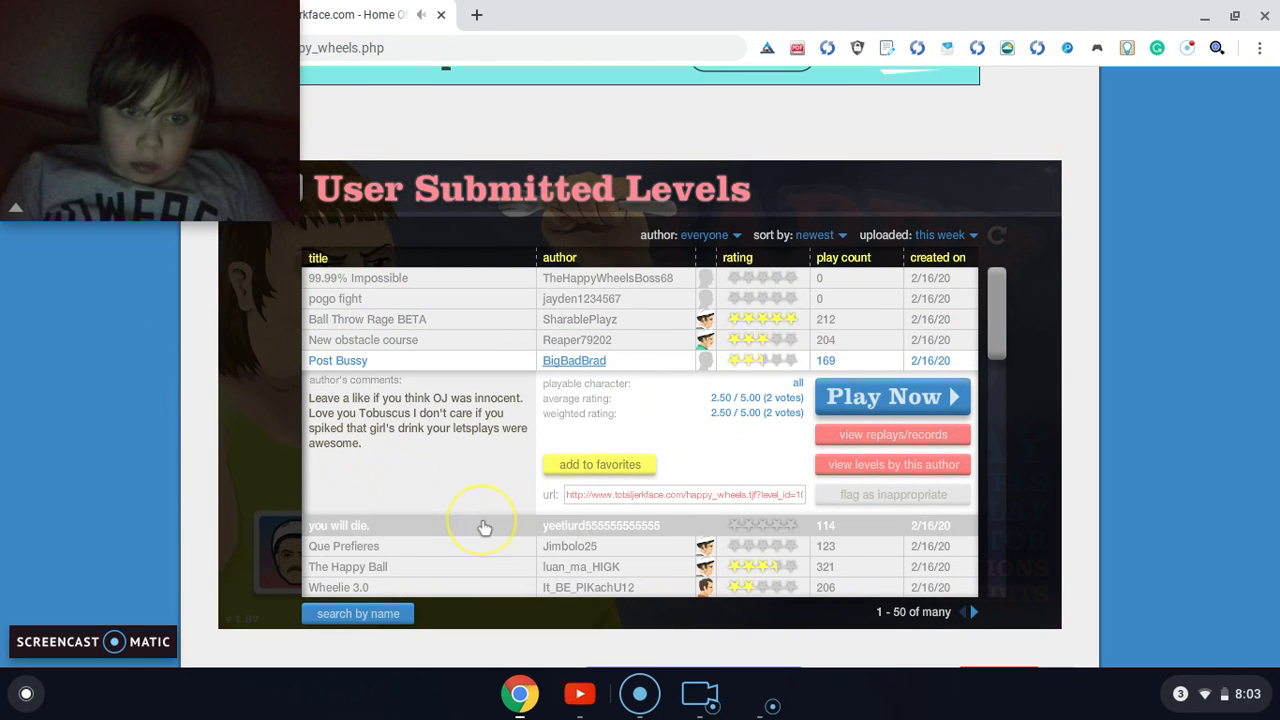
Start the level 'you will die.', play it, and watch the replay of the run.
left_click(340, 524)
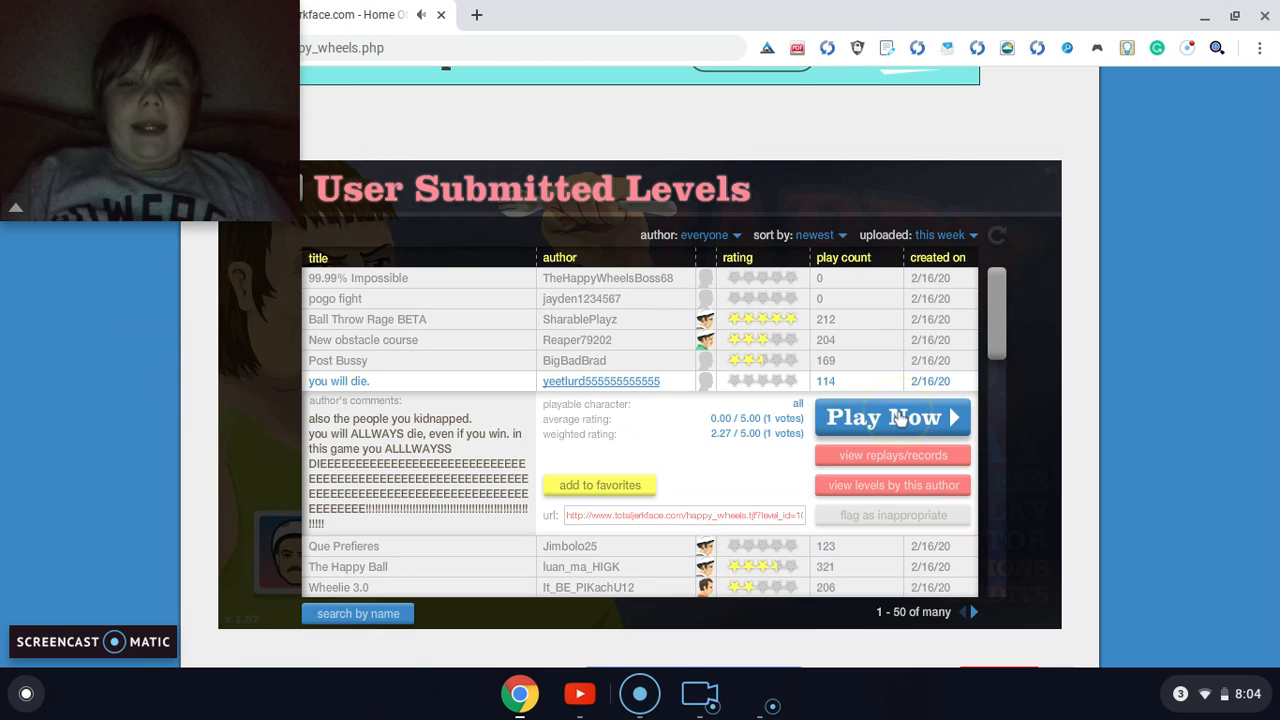
left_click(890, 418)
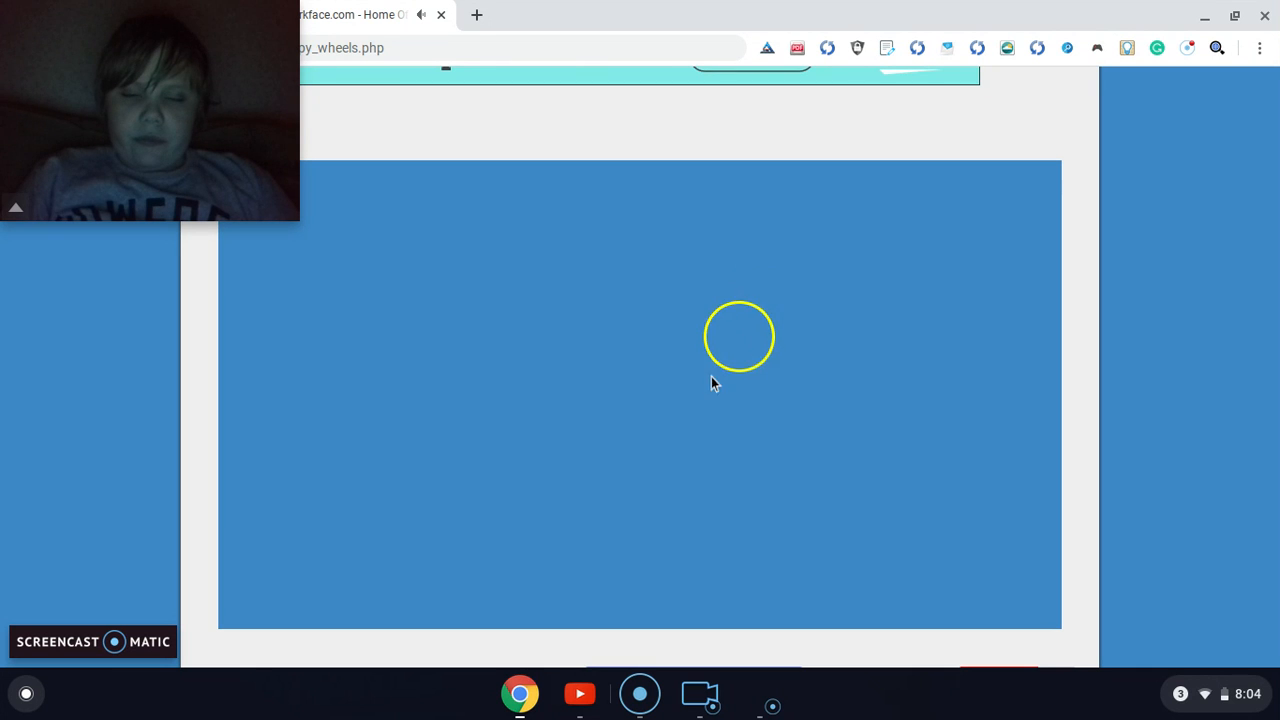
mouse_move(688, 414)
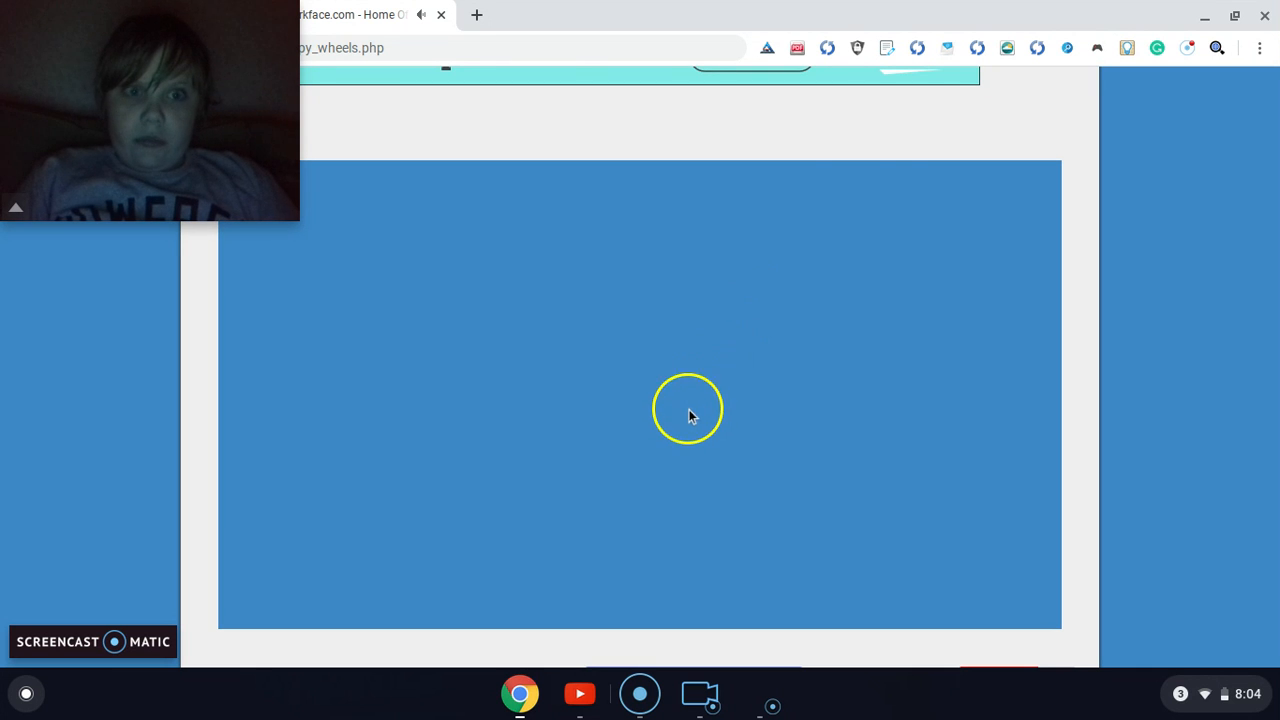
mouse_move(490, 516)
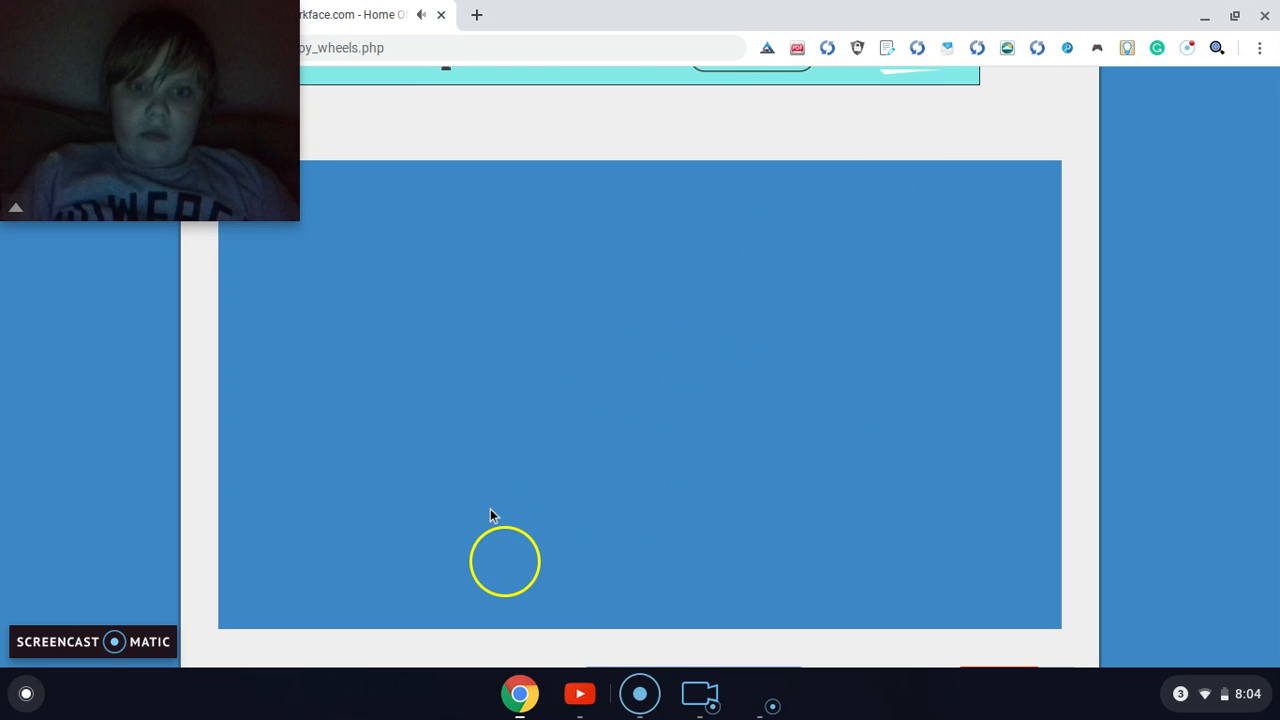
mouse_move(648, 440)
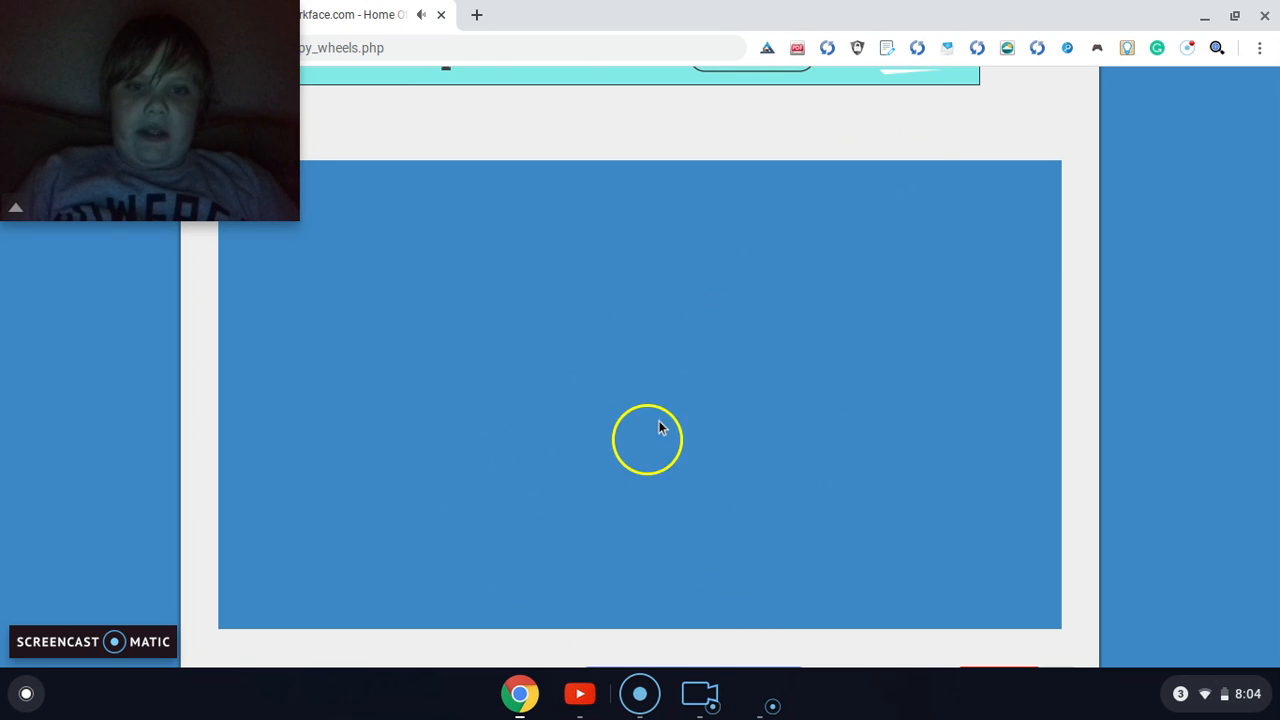
mouse_move(640, 280)
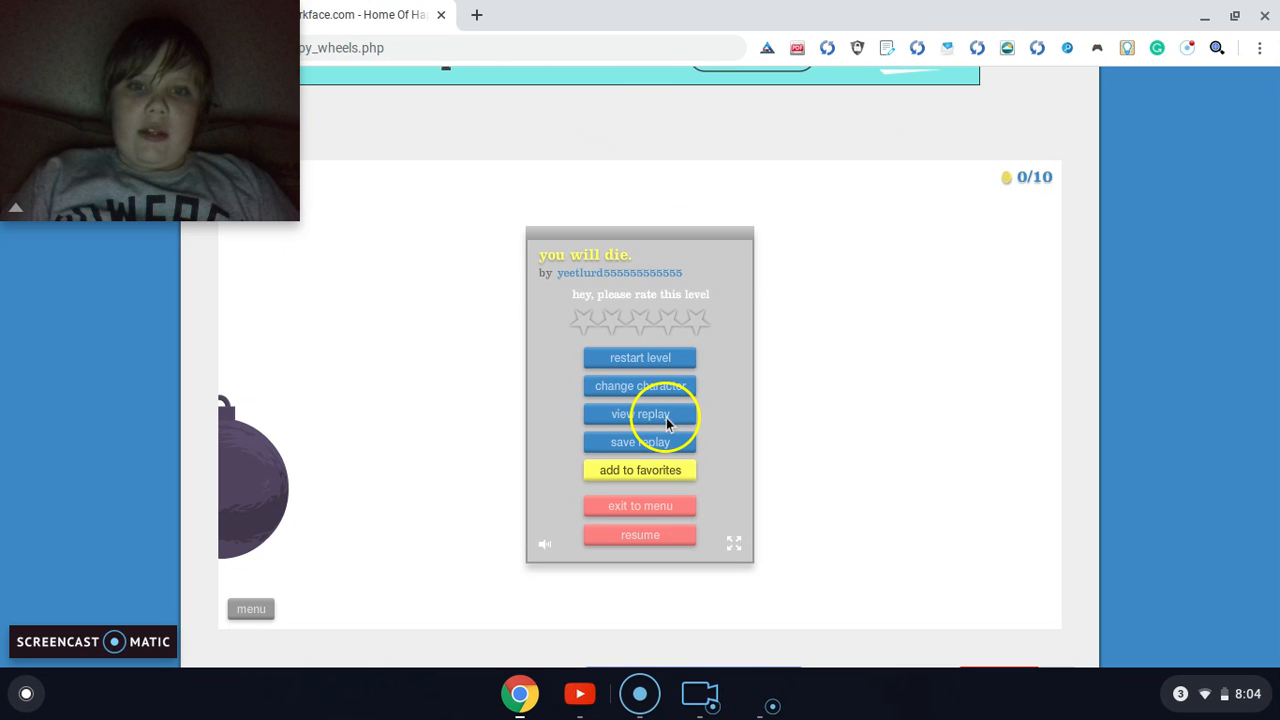
left_click(640, 536)
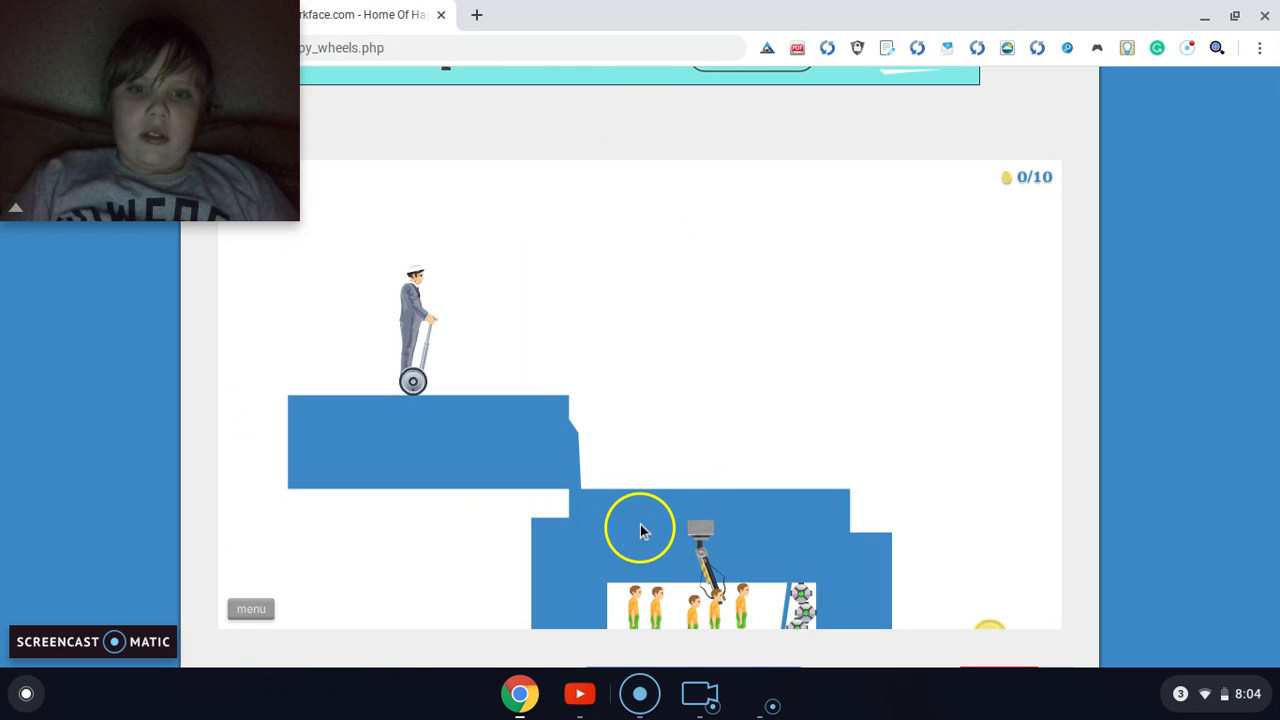
mouse_move(636, 516)
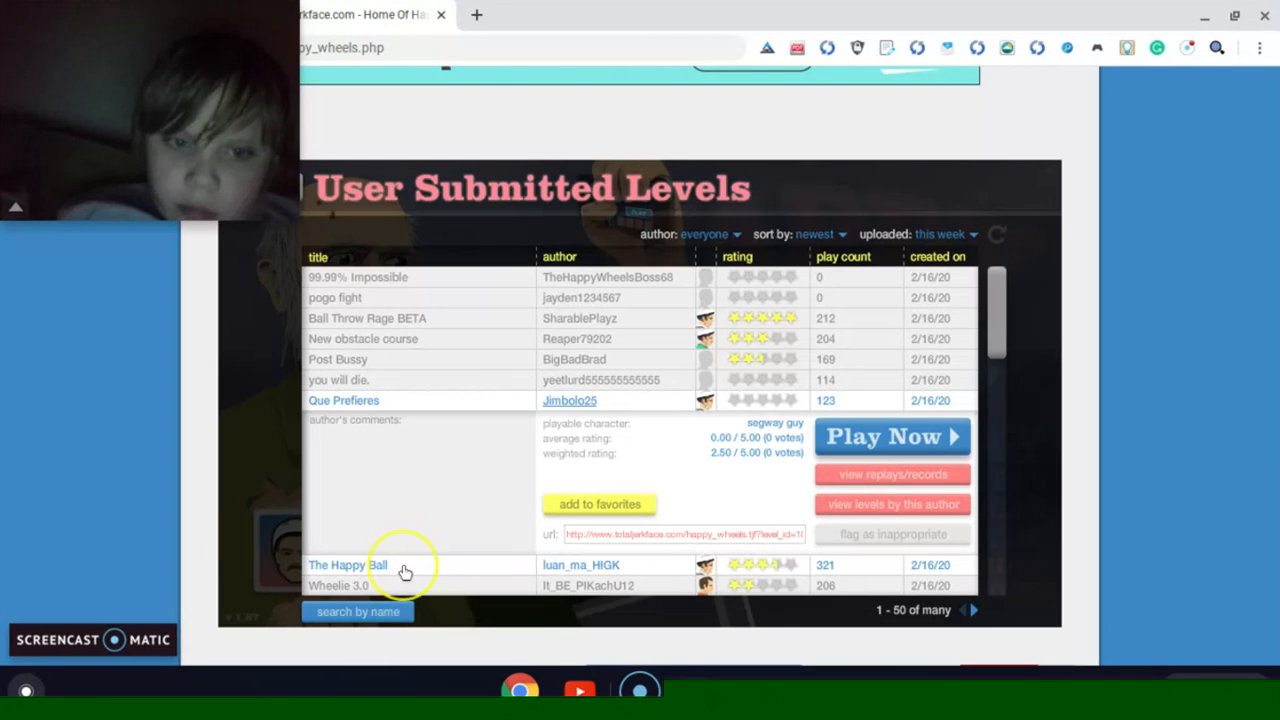
Select luan_ma_HIGK's level The Happy Ball in the User Submitted Levels list.
left_click(348, 564)
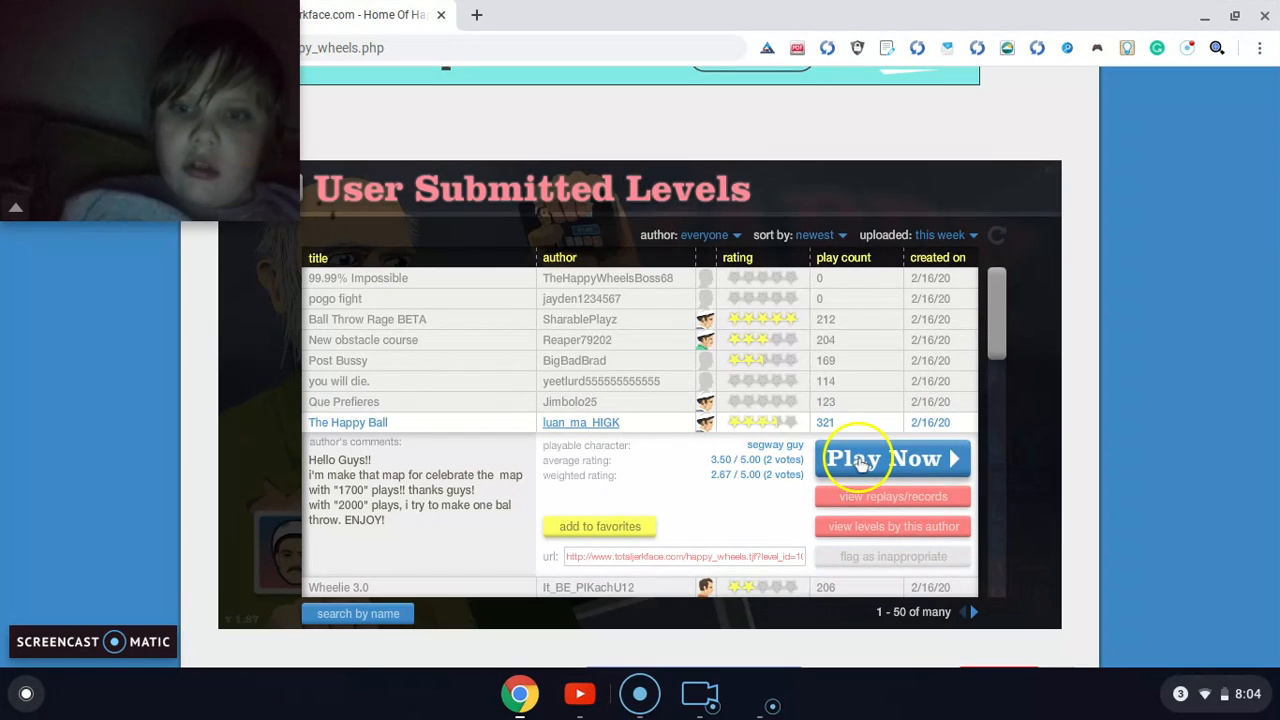
Launch The Happy Ball with Play Now and let it load.
left_click(884, 458)
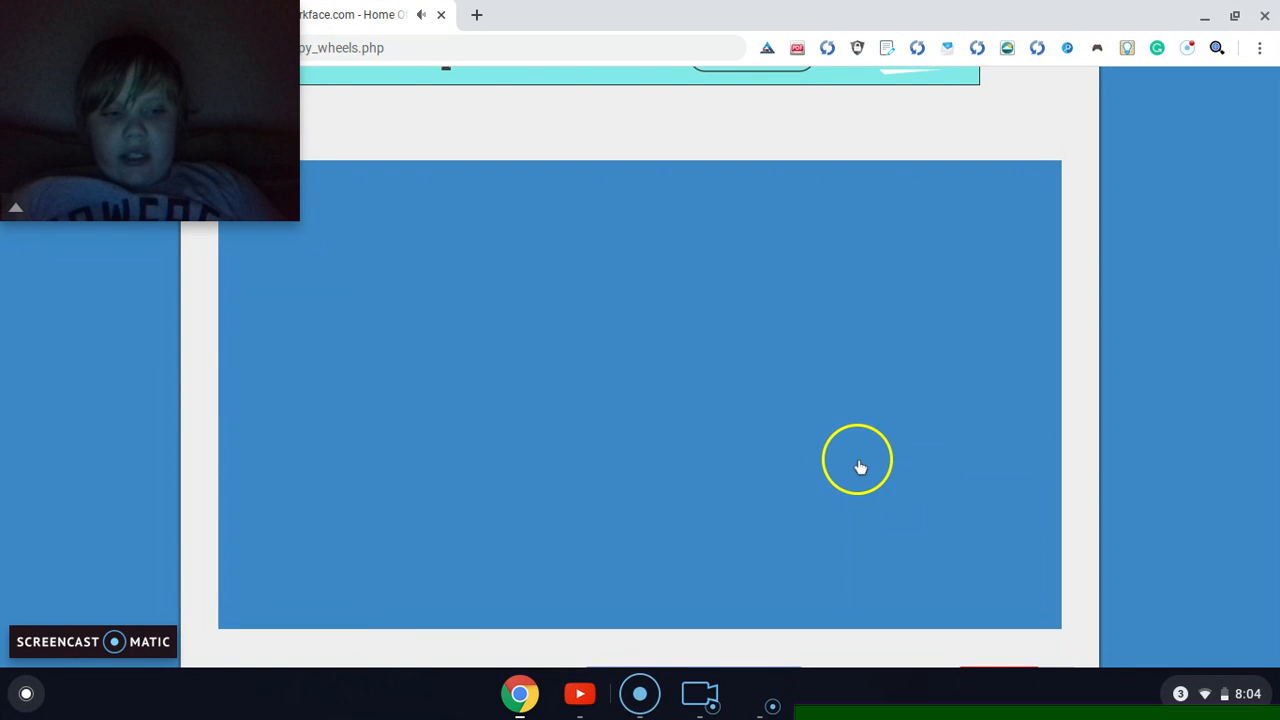
mouse_move(650, 664)
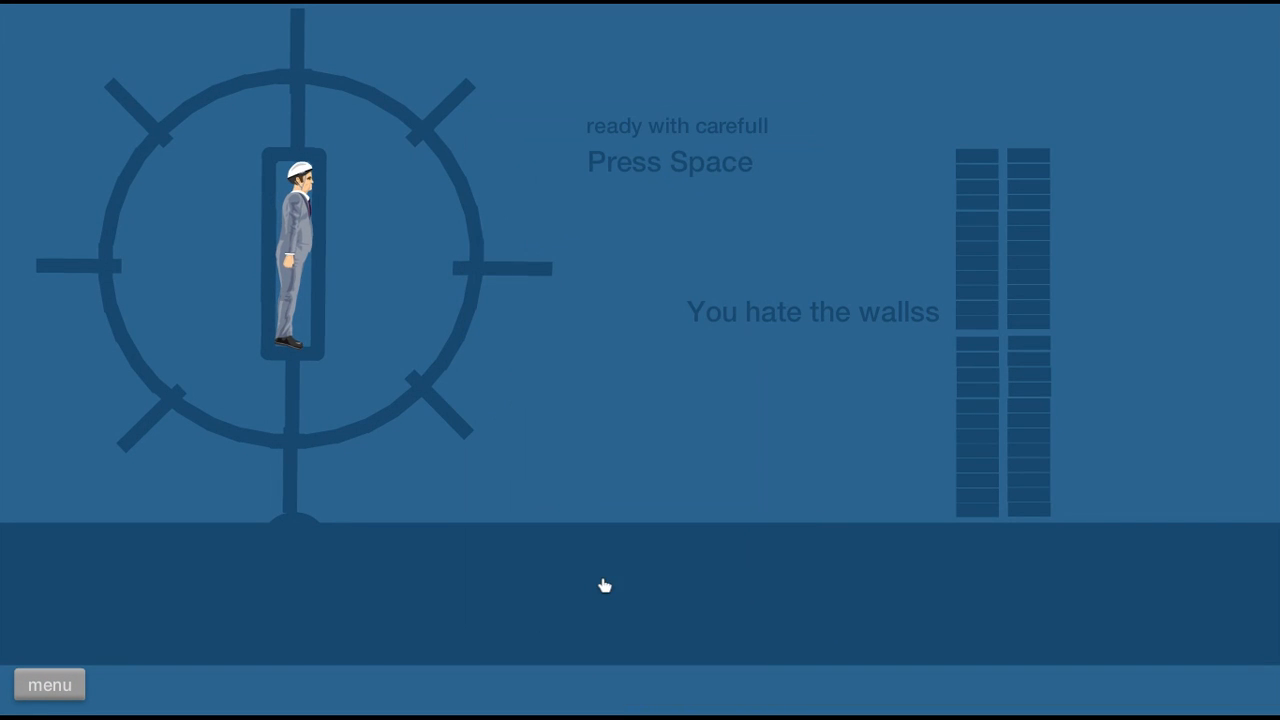
Launch the character and finish The Happy Ball with a 58.10-second victory.
key("space")
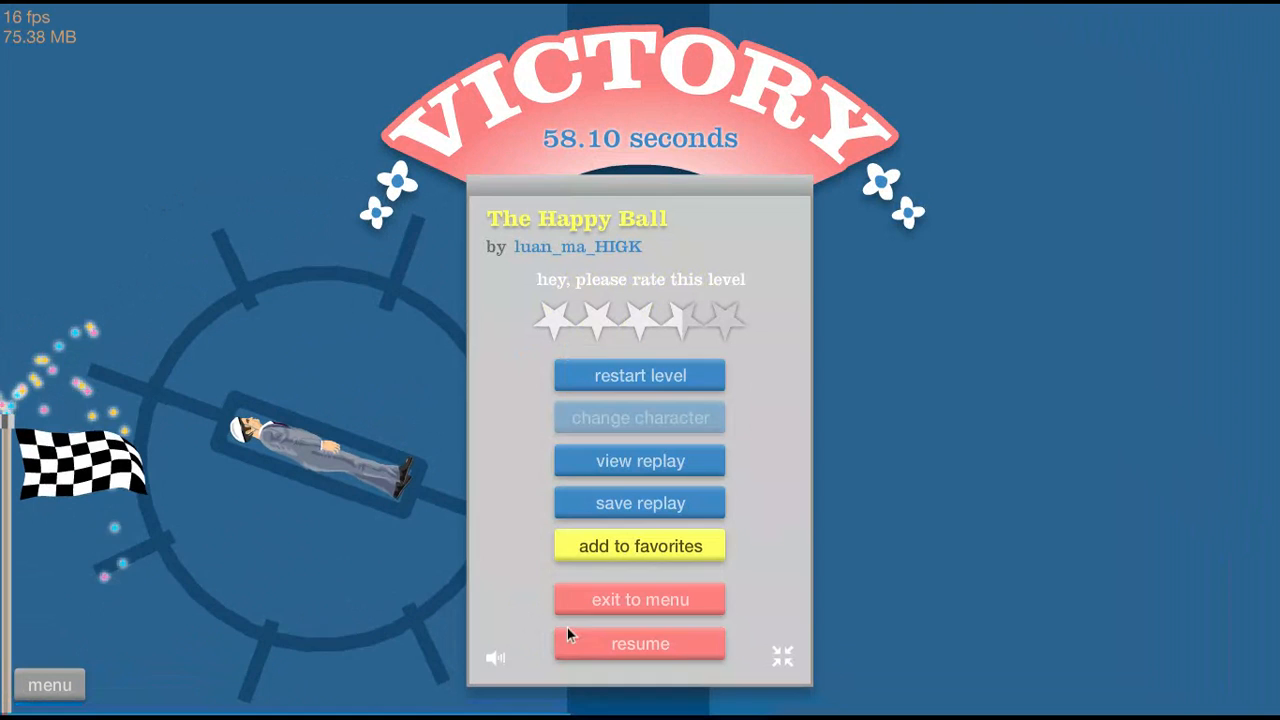
left_click(640, 600)
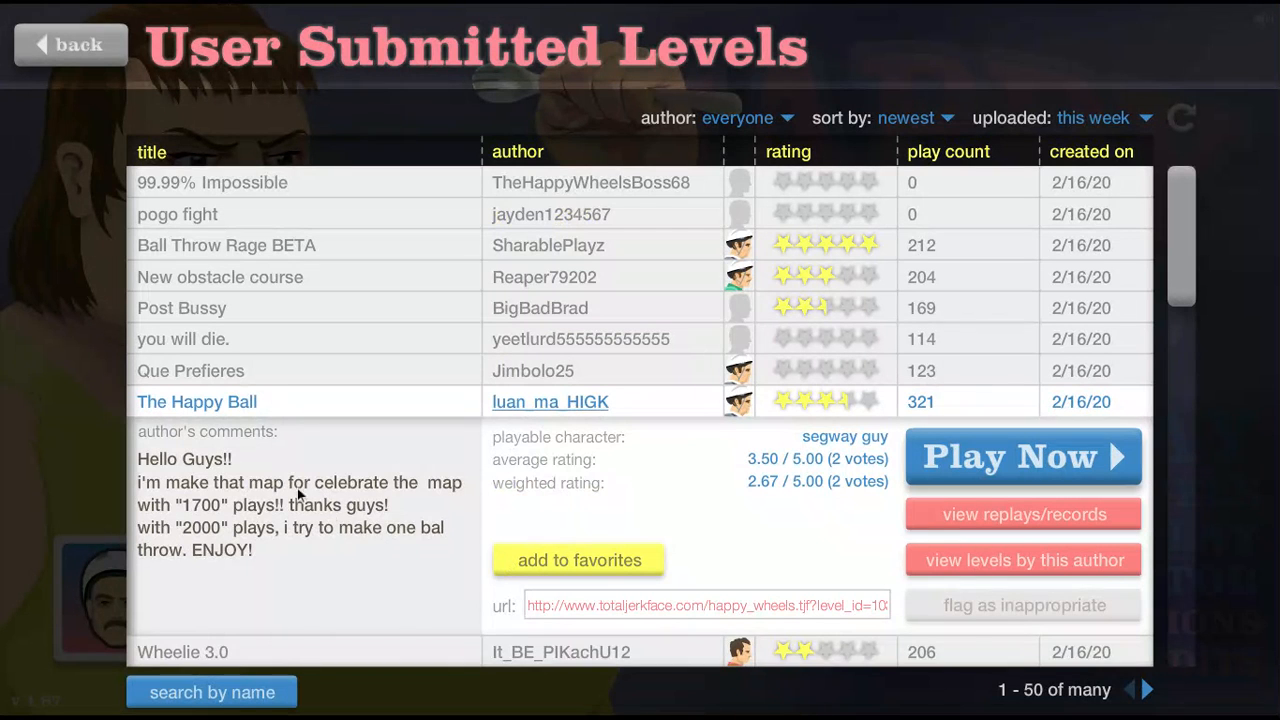
left_click(184, 652)
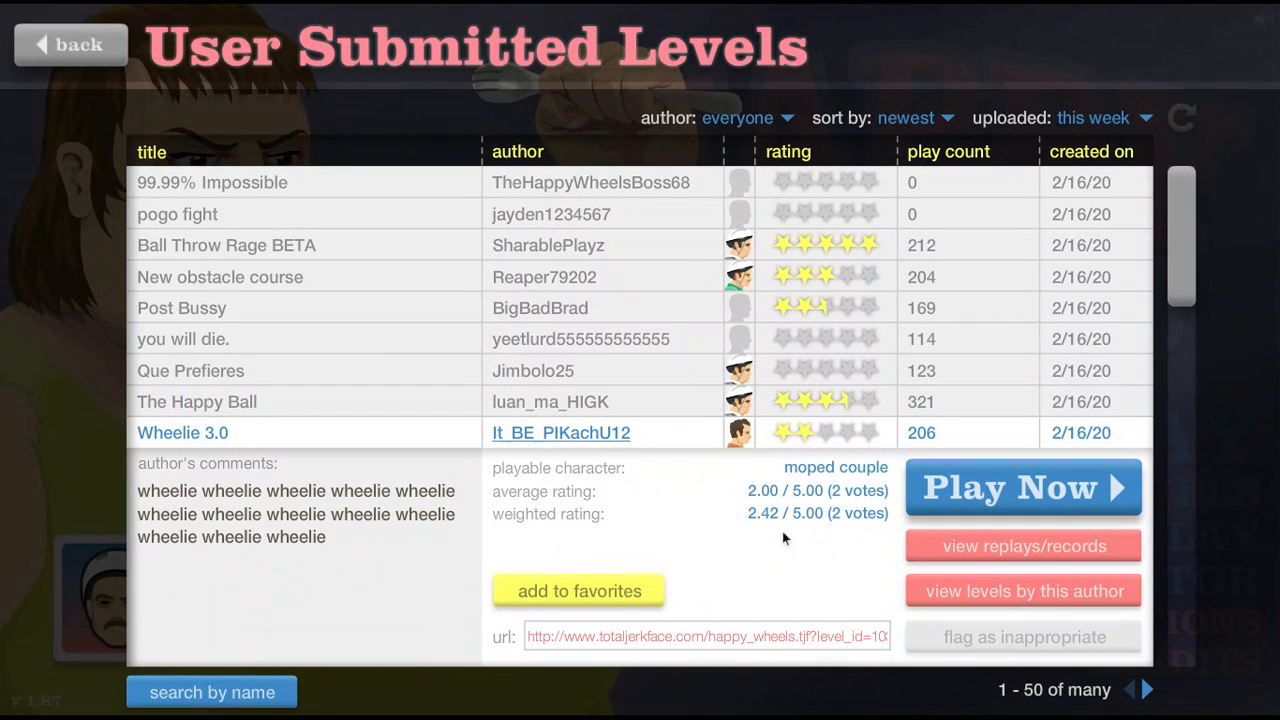
left_click(1022, 488)
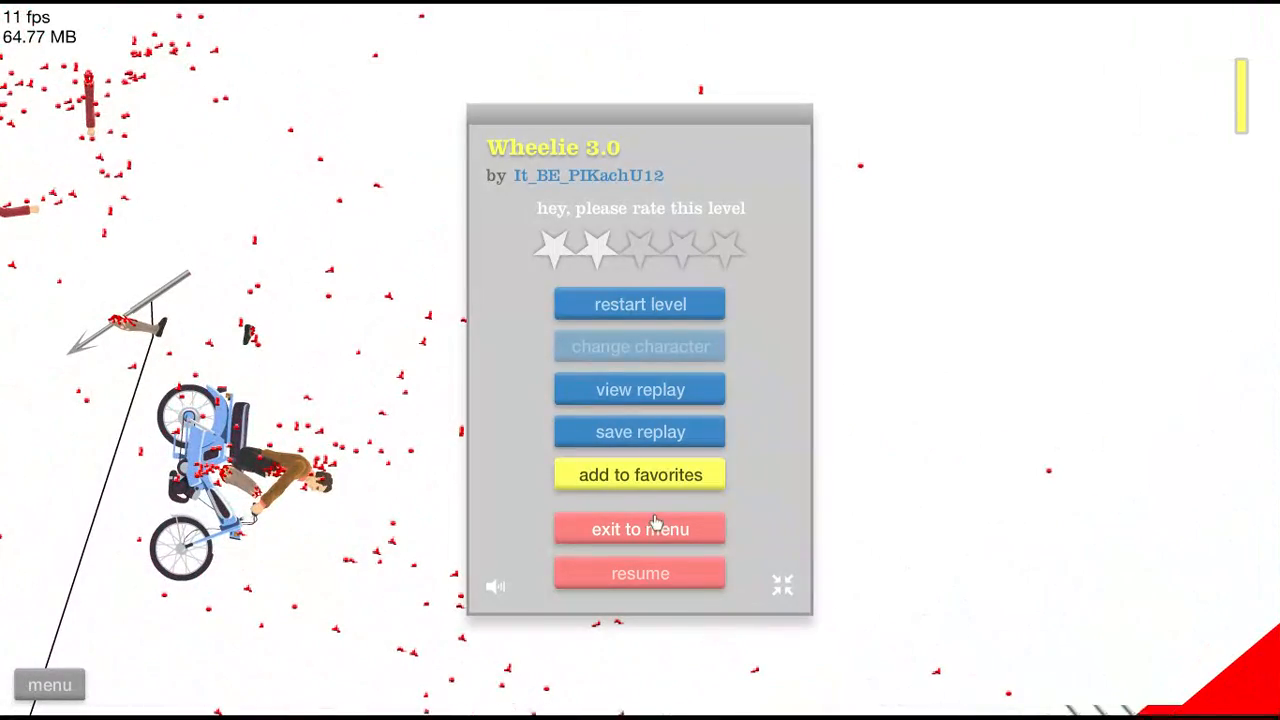
left_click(640, 528)
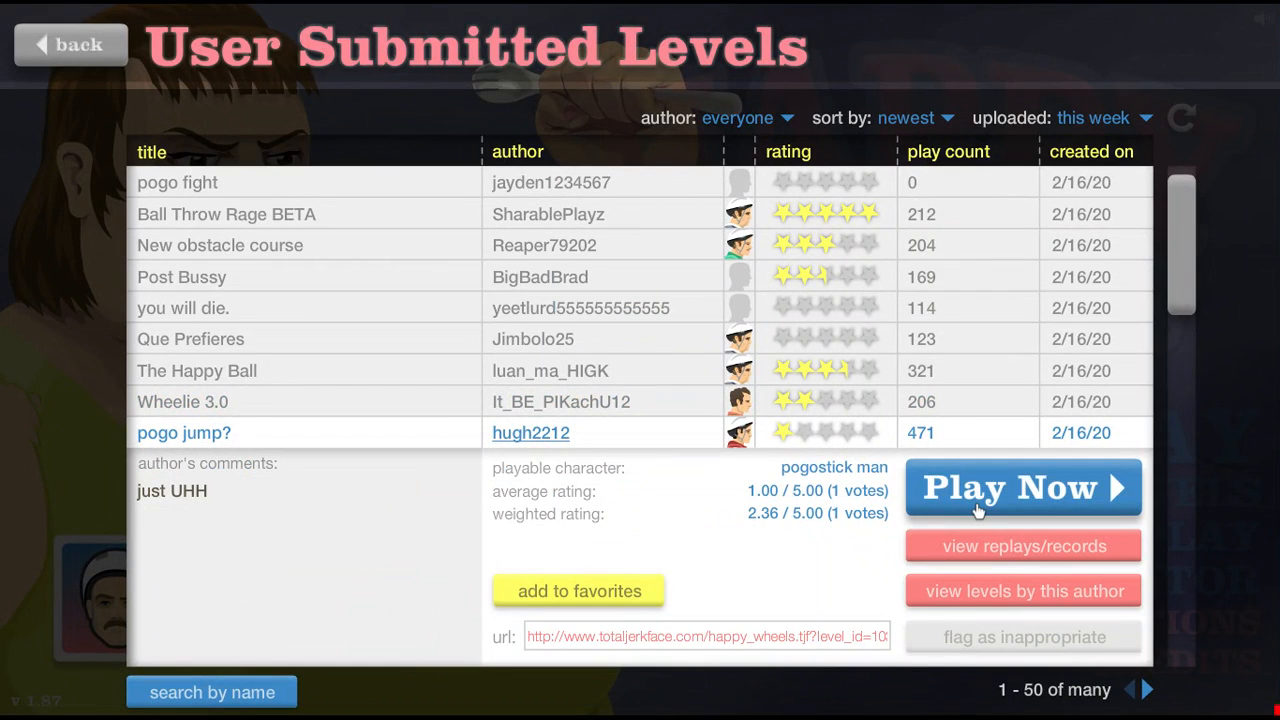
left_click(1022, 488)
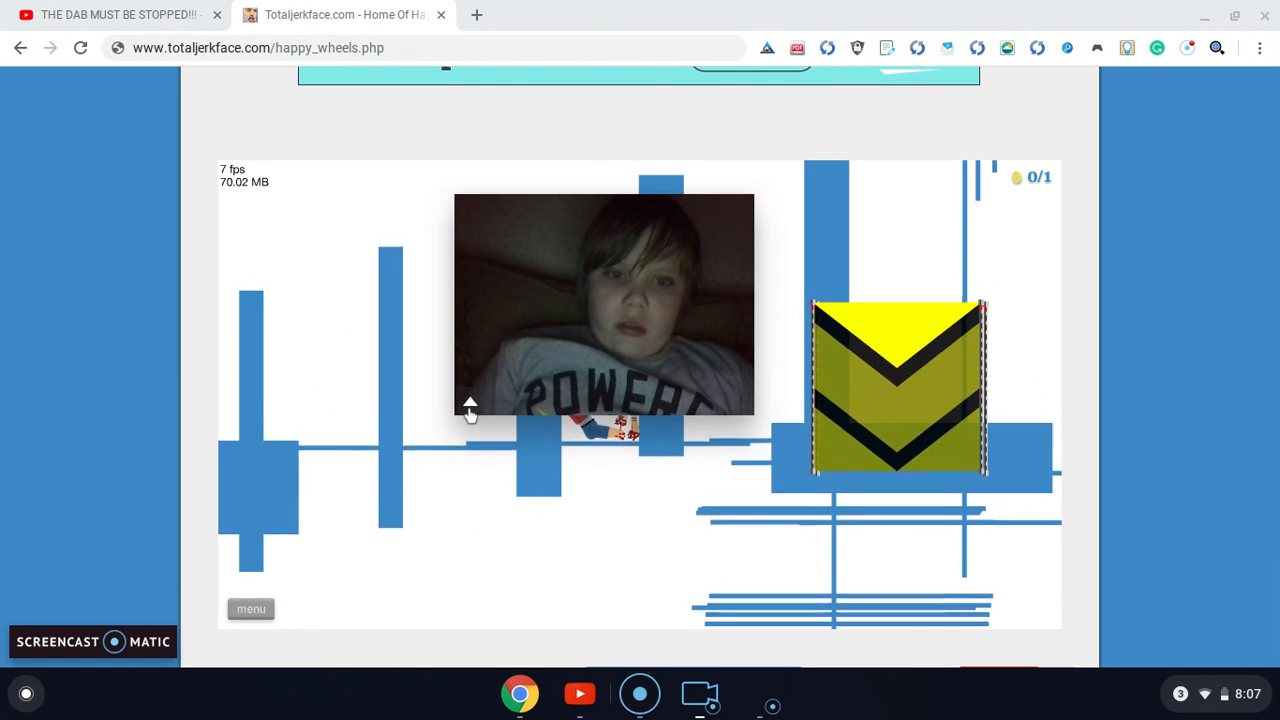
left_click(470, 404)
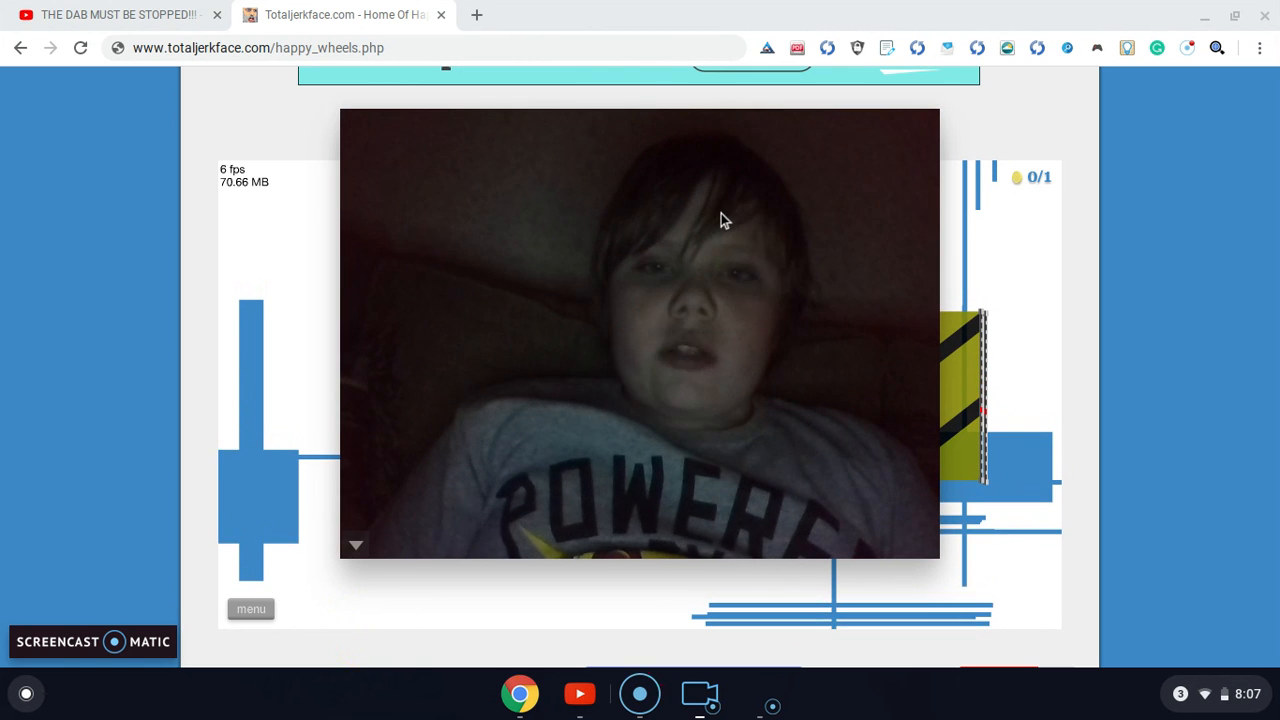